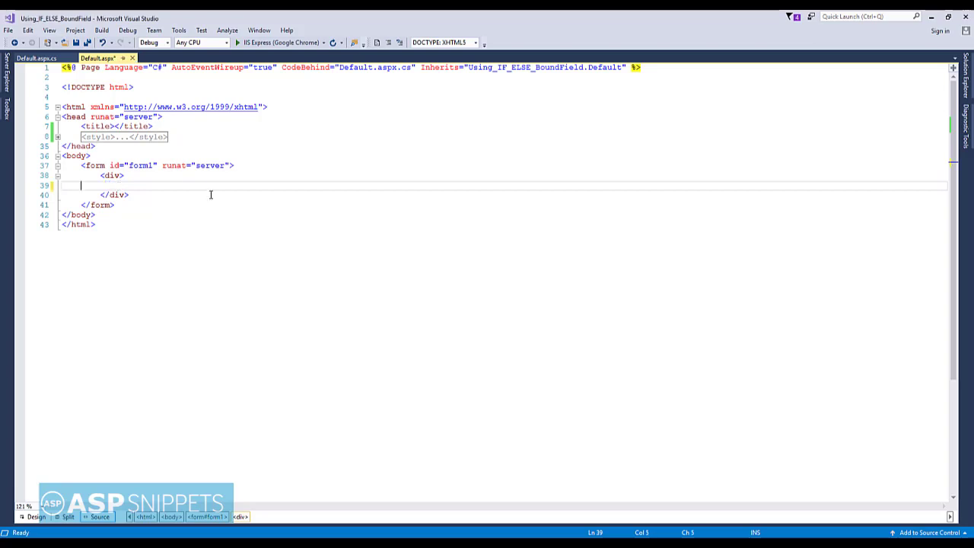
Step: Start an asp:GridView tag with ID="GridView1" and runat="server"
type("<asp:")
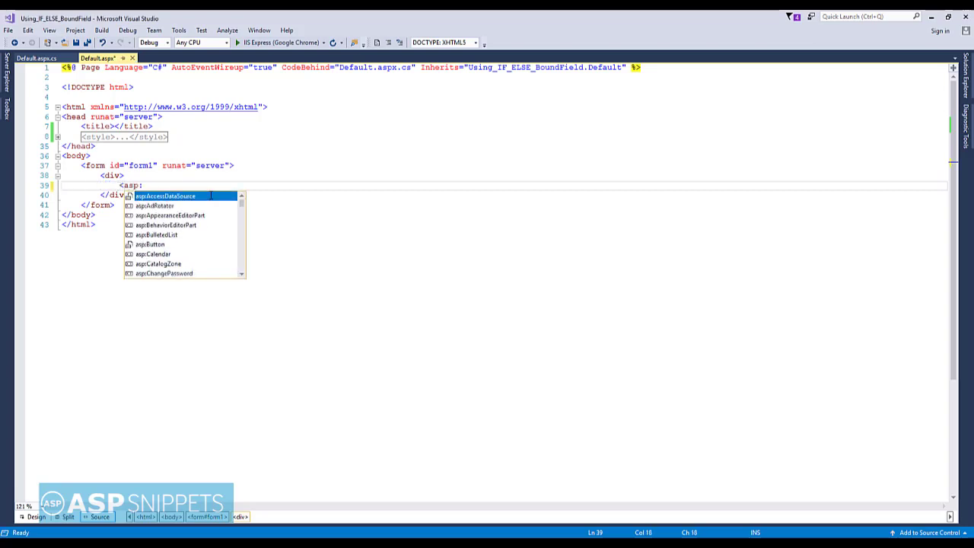
type("GridView")
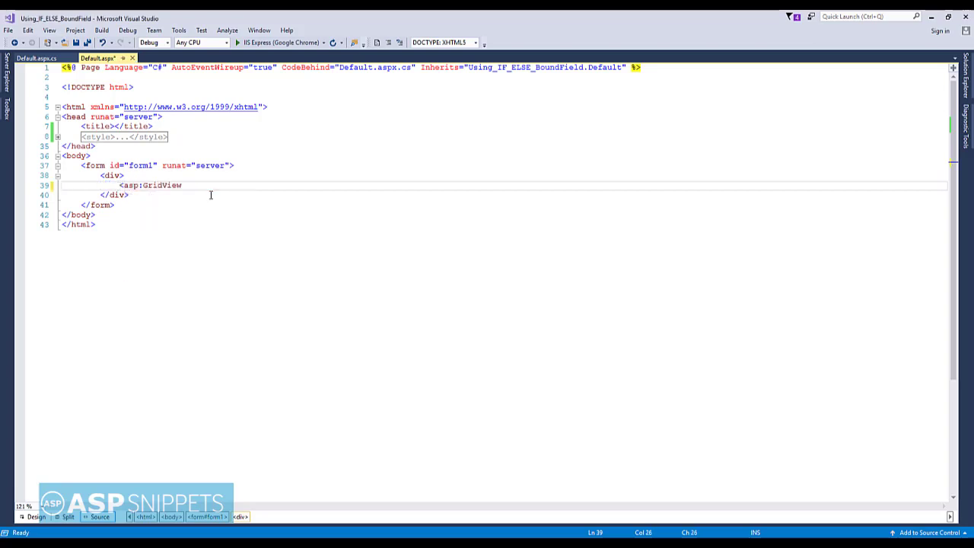
left_click(150, 185)
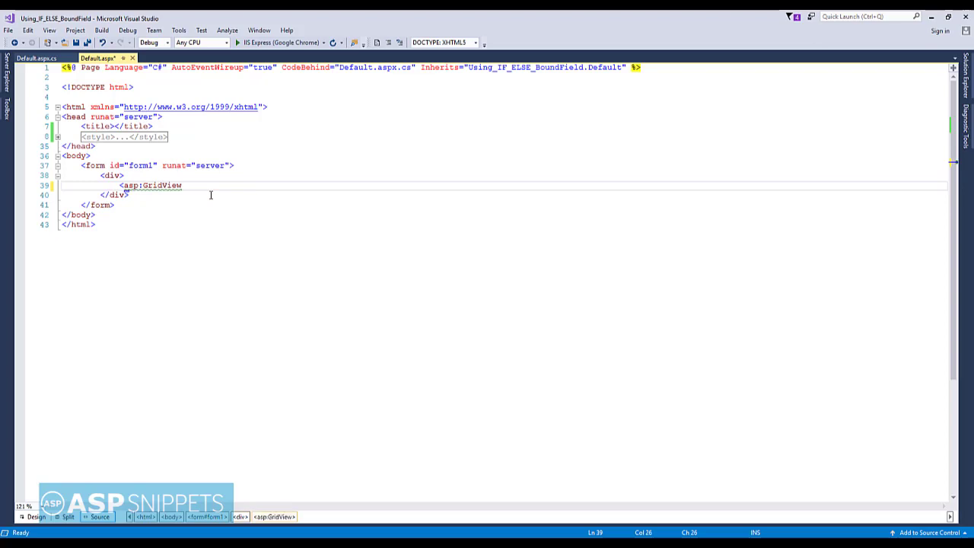
type("ID=\"\"")
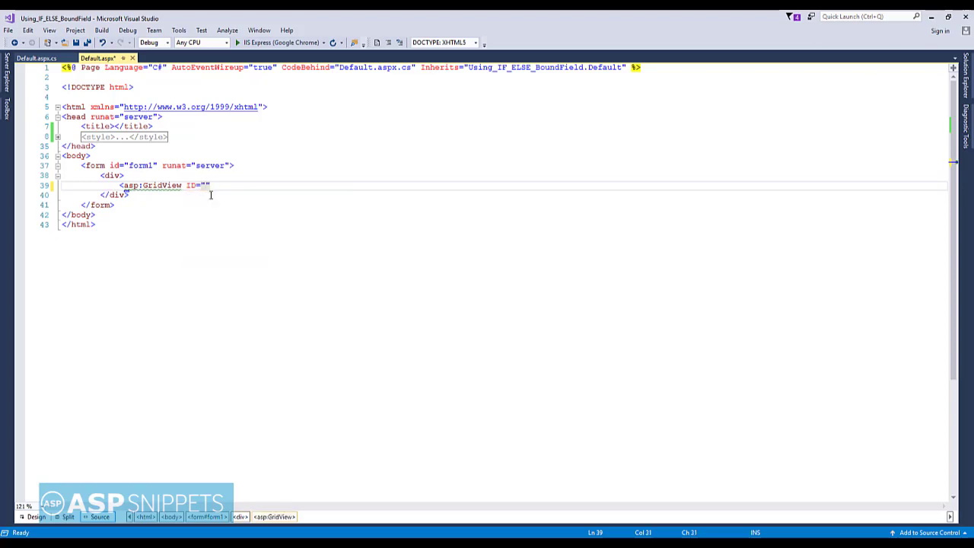
type("GridView1")
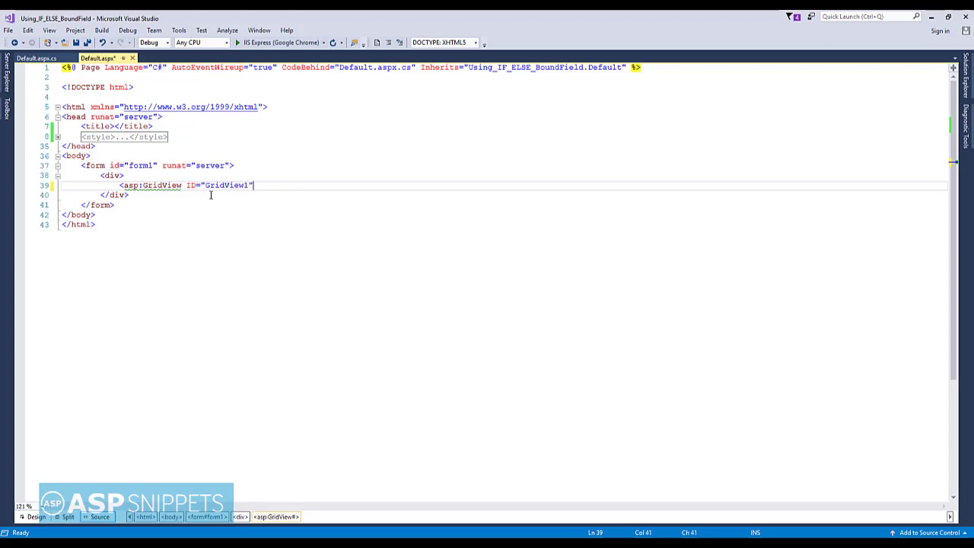
type("runat=\"server")
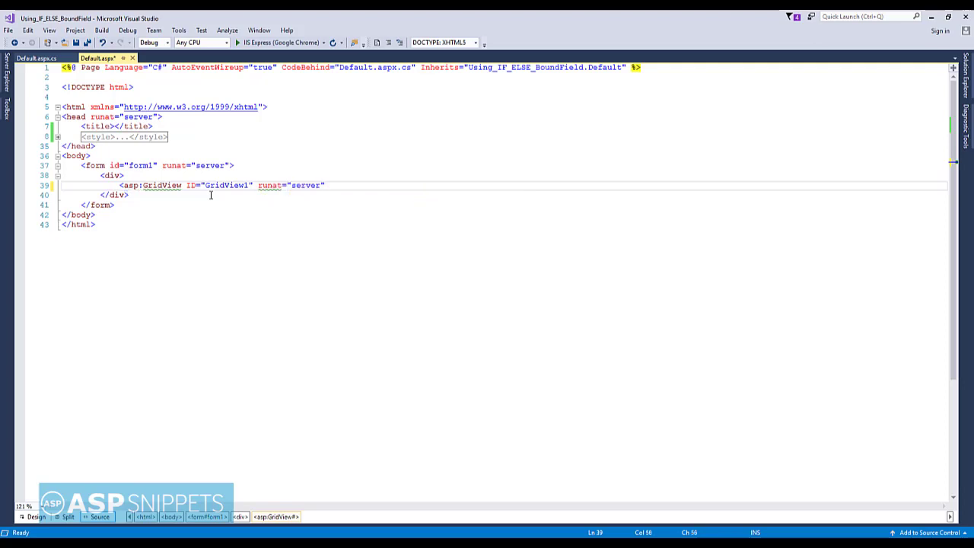
Step: Add AutoGenerateColumns="false" and OnRowDataBound="OnRowDataBound" to the GridView tag
type("autogene")
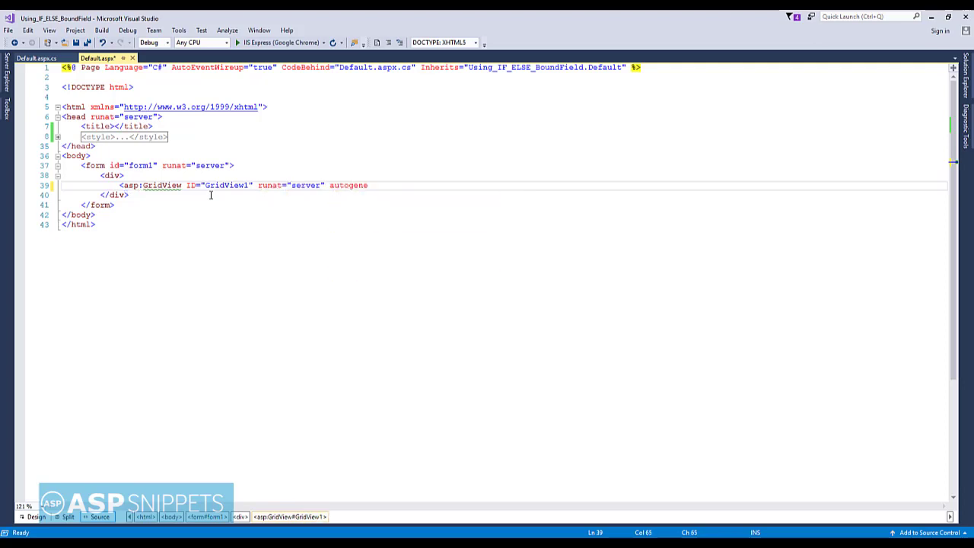
type("AutoGenerateColumns=\"\"")
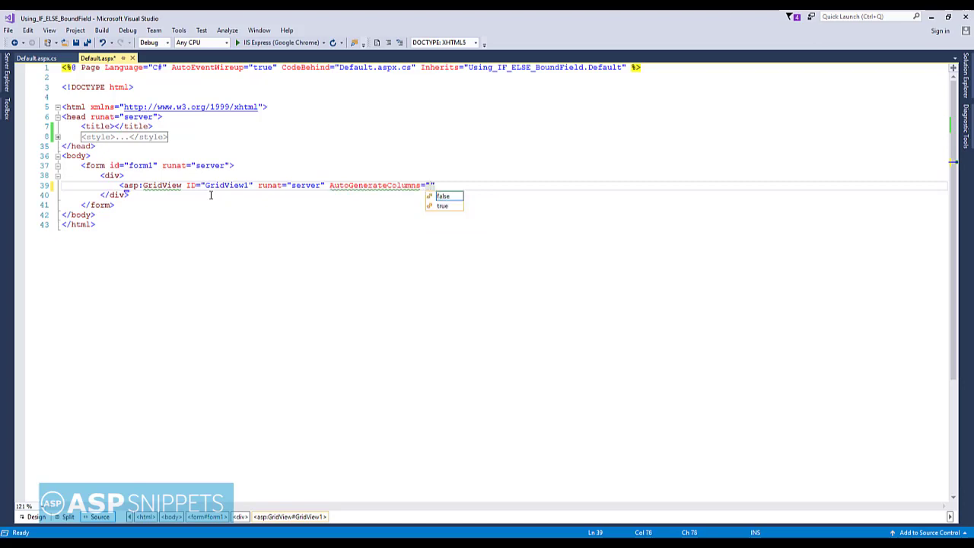
type("false")
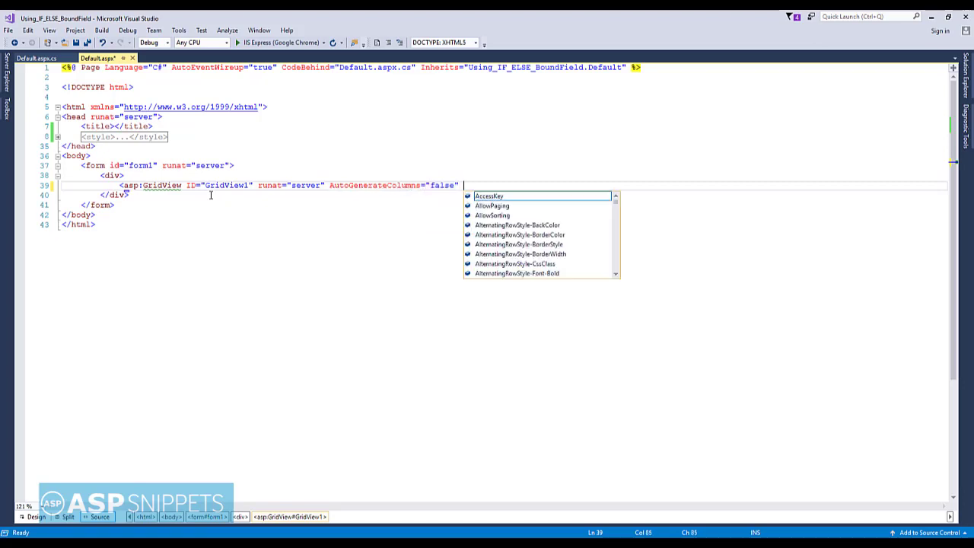
type("Onro")
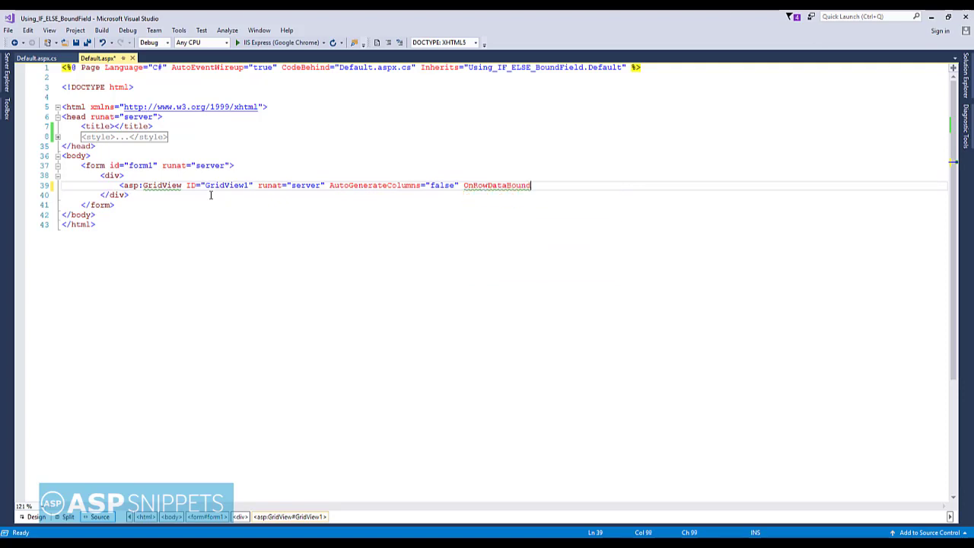
type("=\"")
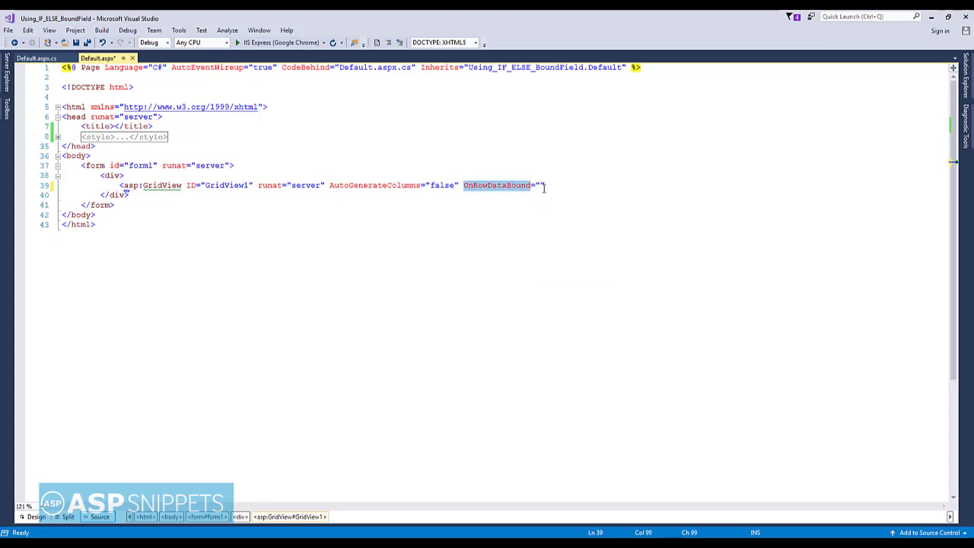
type("OnRowDataBound")
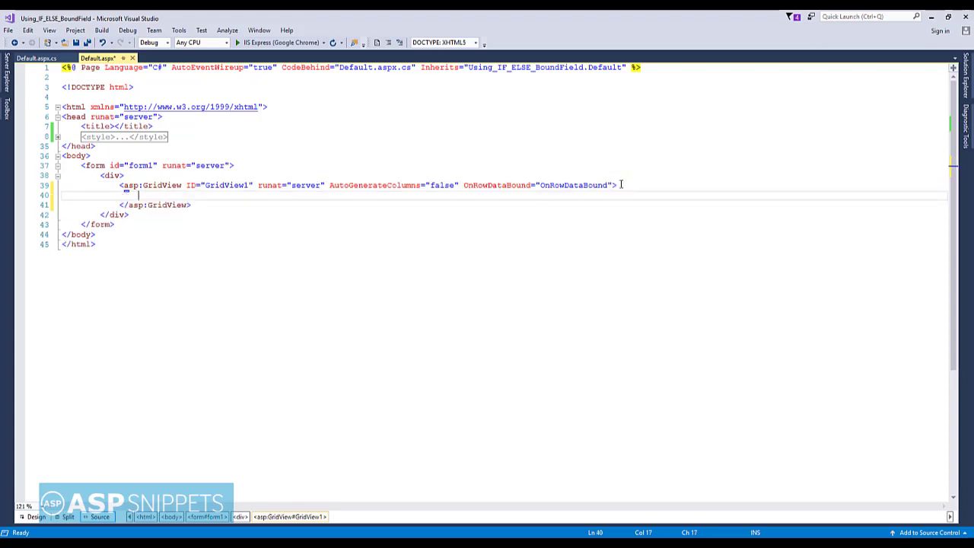
Step: Add a Columns section with a BoundField for Id, HeaderText Id and ItemStyle-Width 50
type("<co")
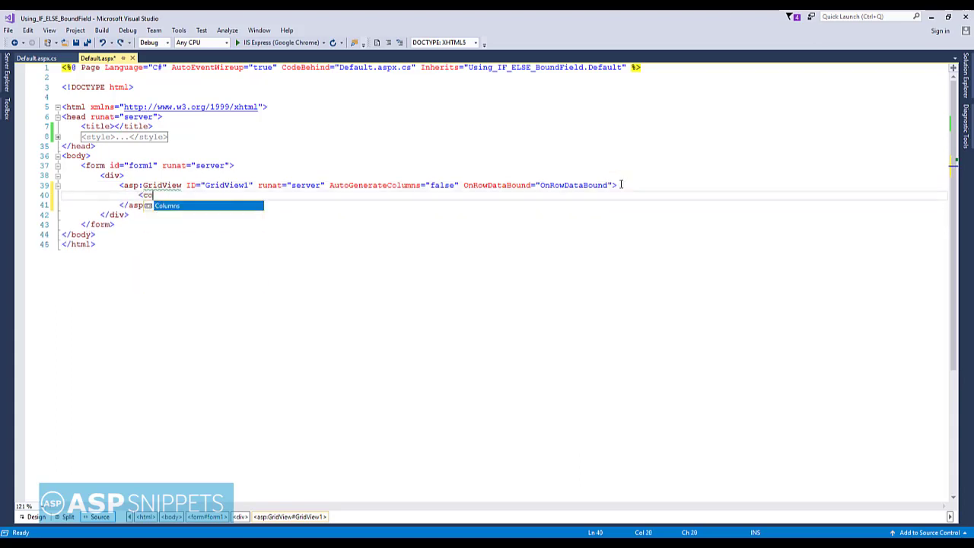
key("Tab")
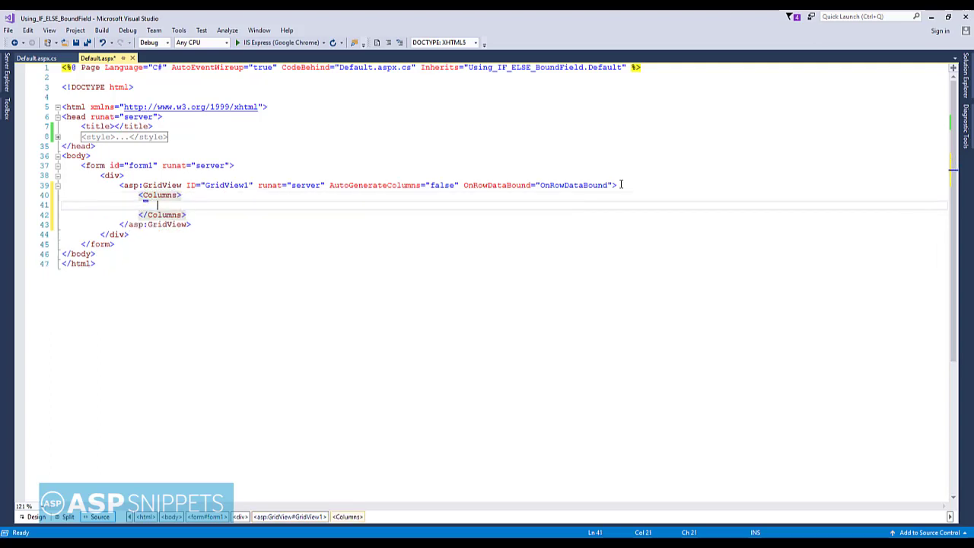
type("<asp:BoundField")
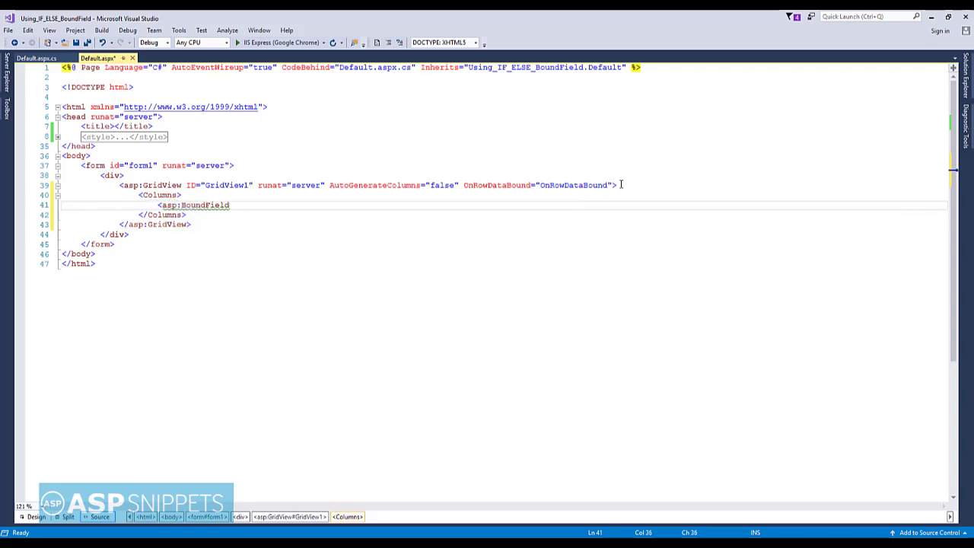
type("DataField=\"")
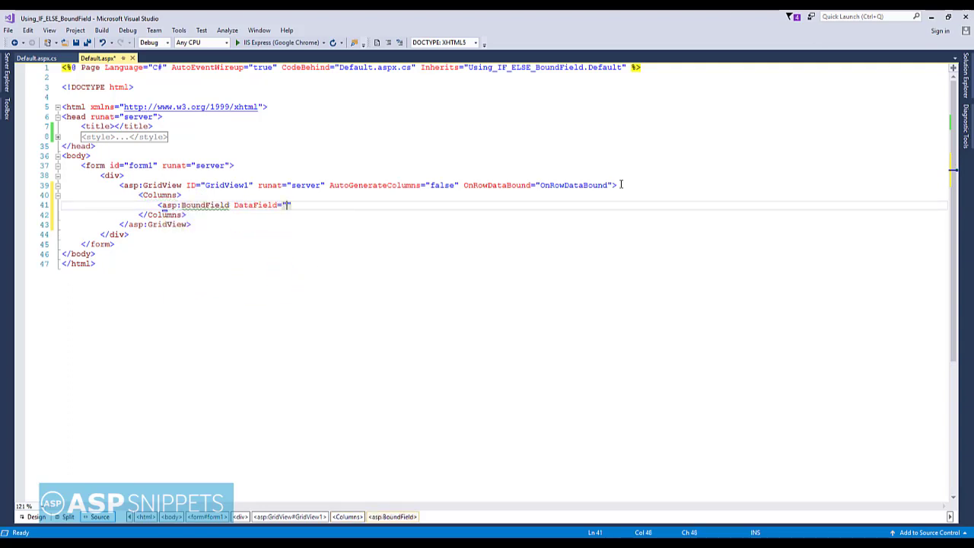
type("Id")
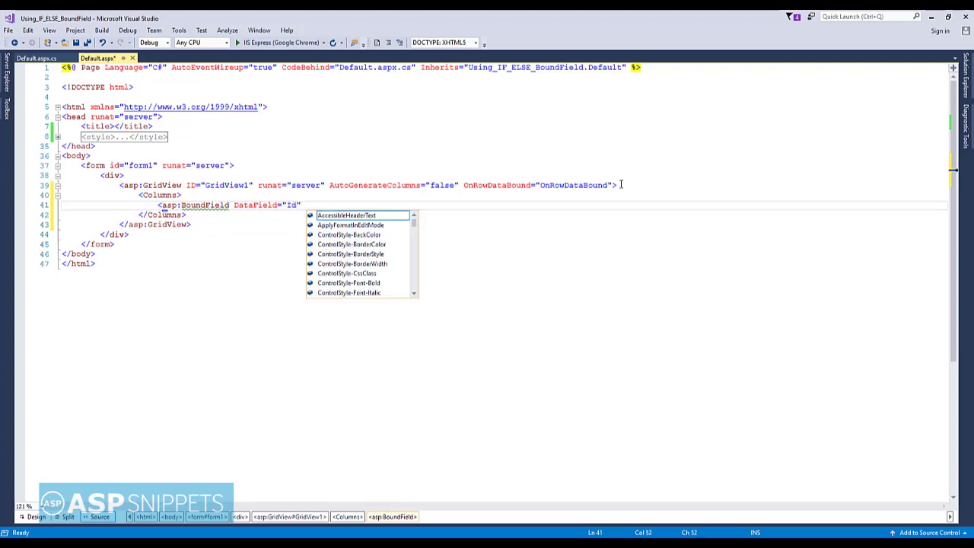
type("Header")
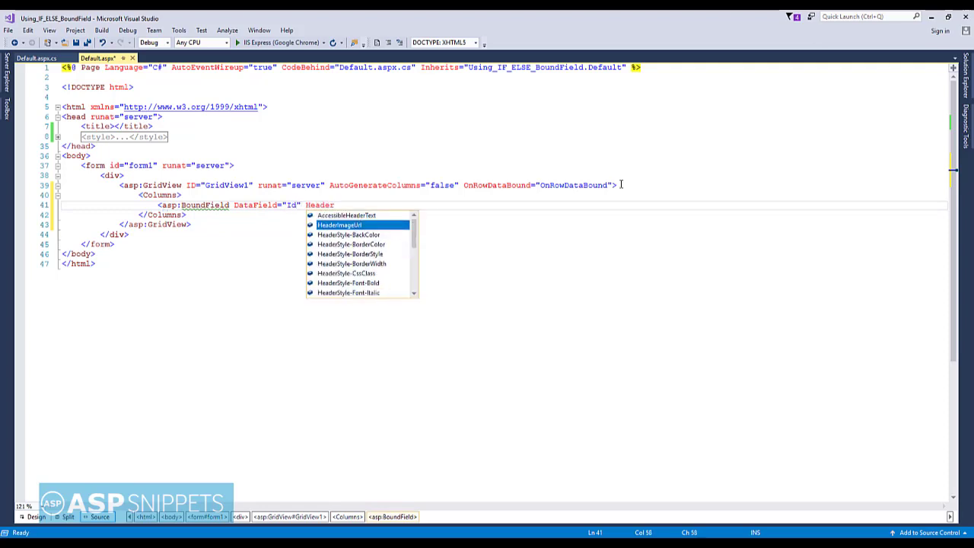
type("Text=\"")
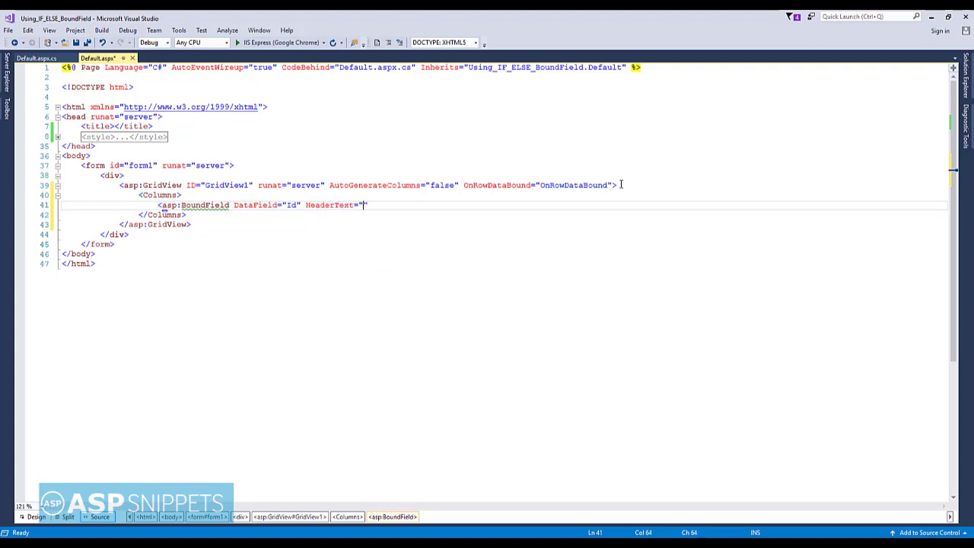
type("Id")
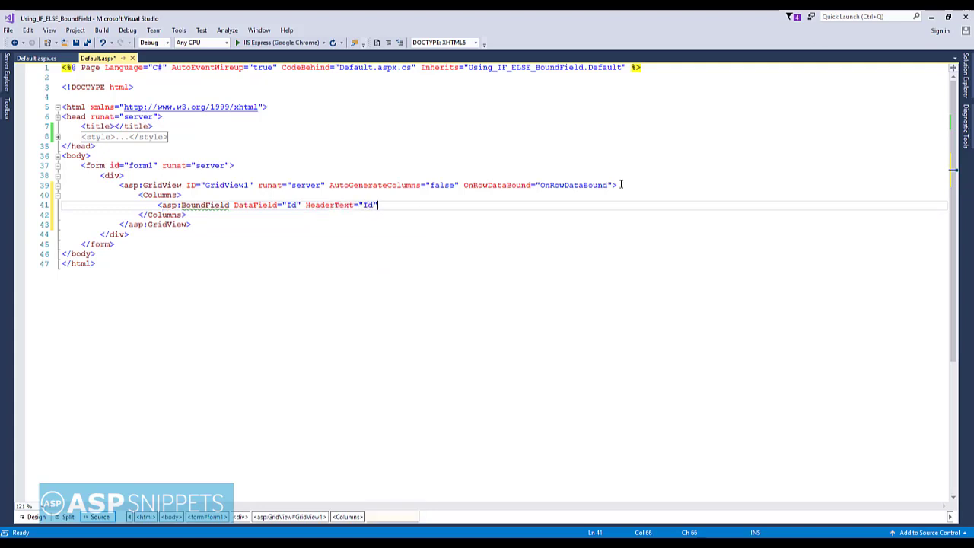
type("item")
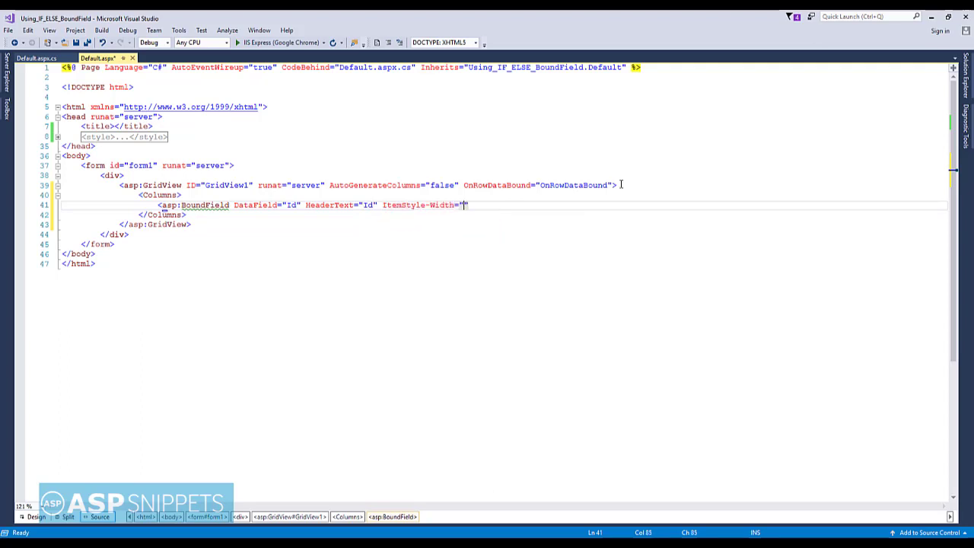
type("50")
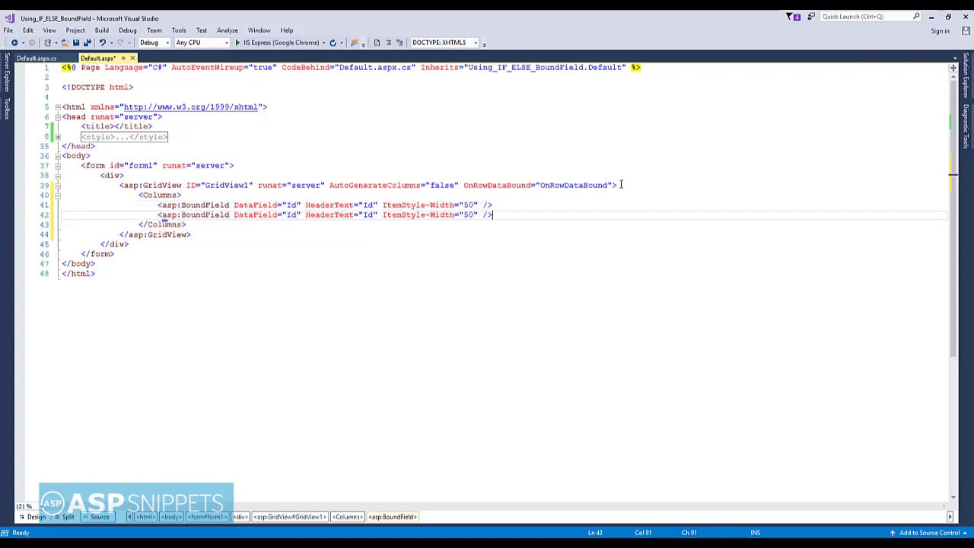
Step: Duplicate the BoundField for Name and Status columns, adjusting header text and widths
type("<asp:BoundField DataField=\"Id\" HeaderText=\"Id\" ItemStyle-Width=\"50\" />")
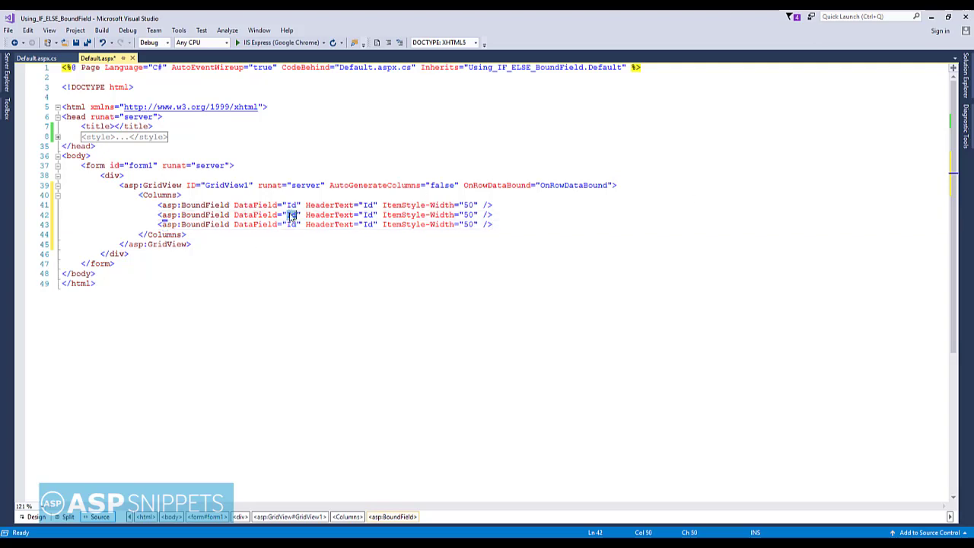
type("Name")
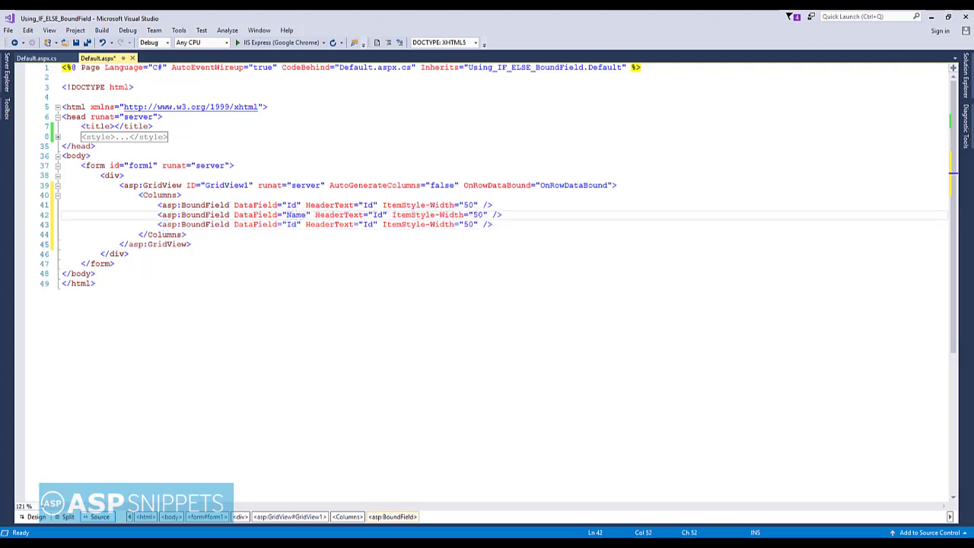
double_click(295, 215)
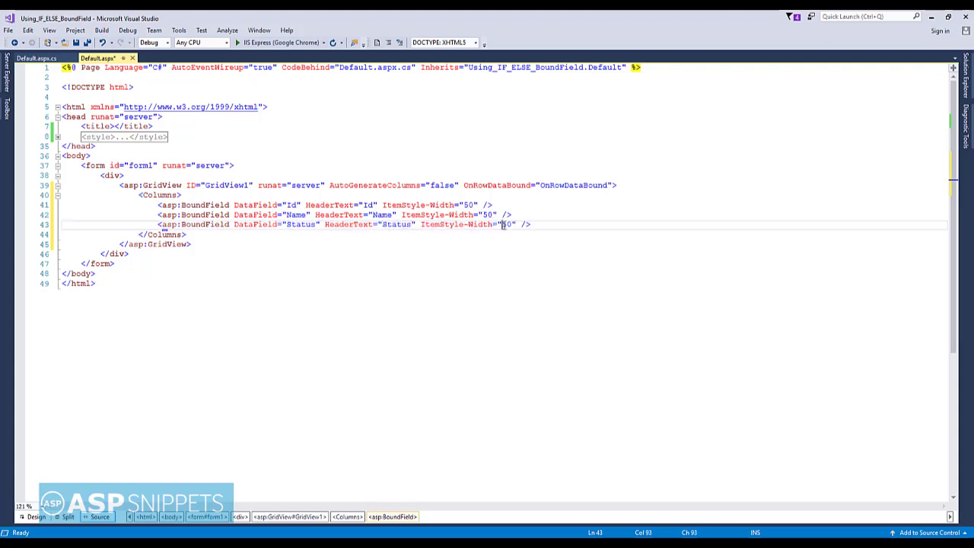
type("10")
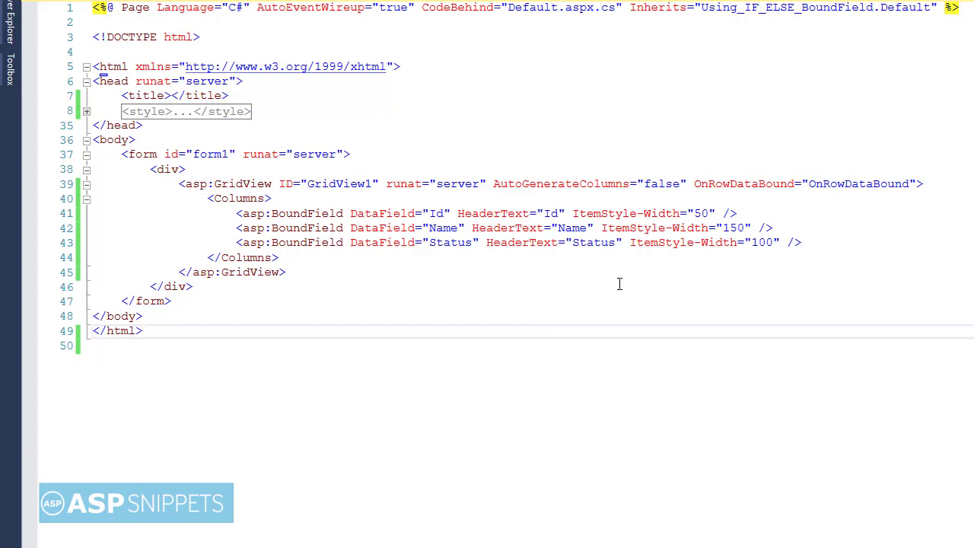
mouse_move(189, 100)
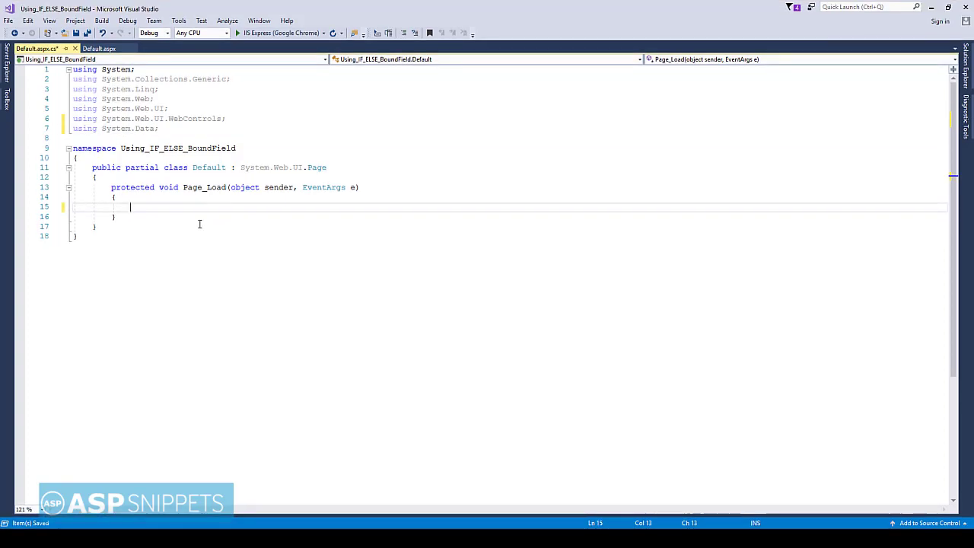
Step: Add an if(!this.IsPostBack) block in Page_Load that creates a new DataTable dt
type("if(!t")
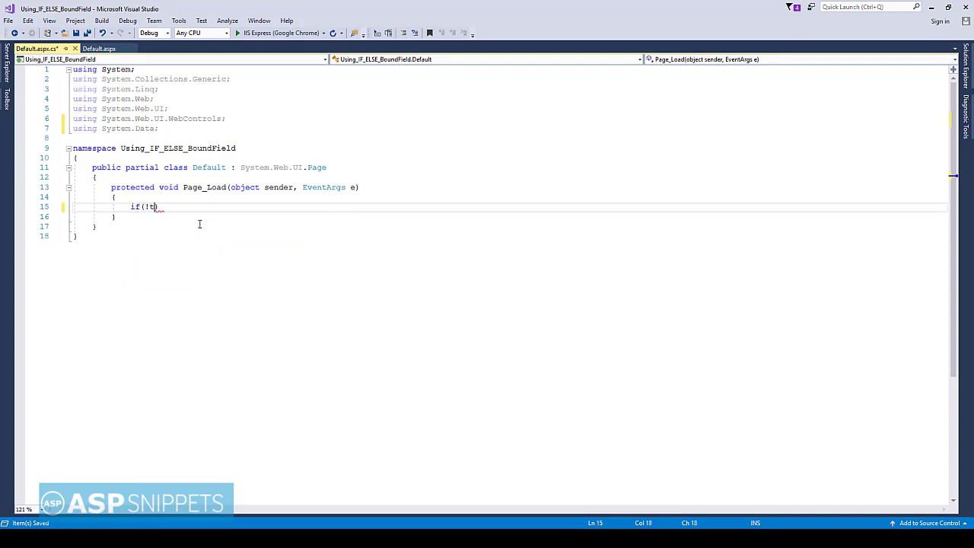
type("his.")
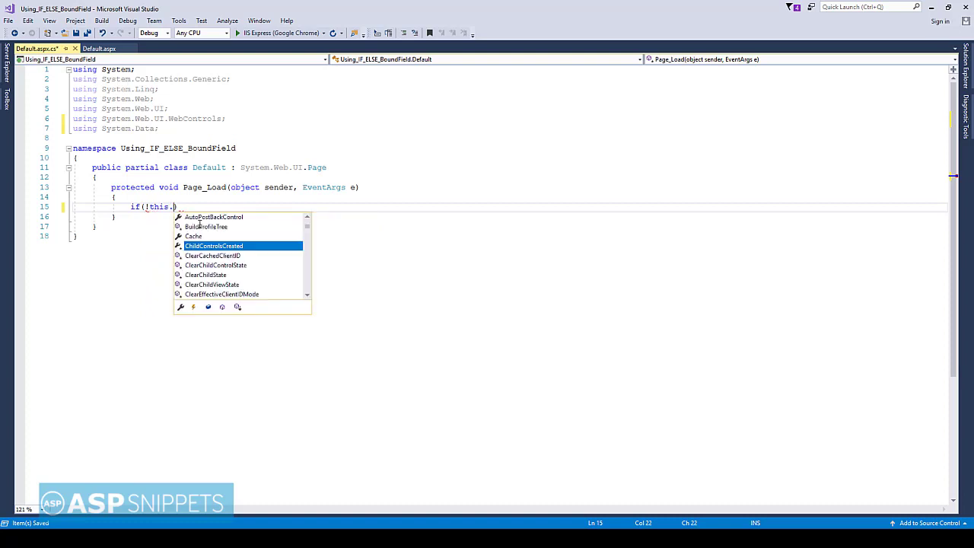
type("ispo")
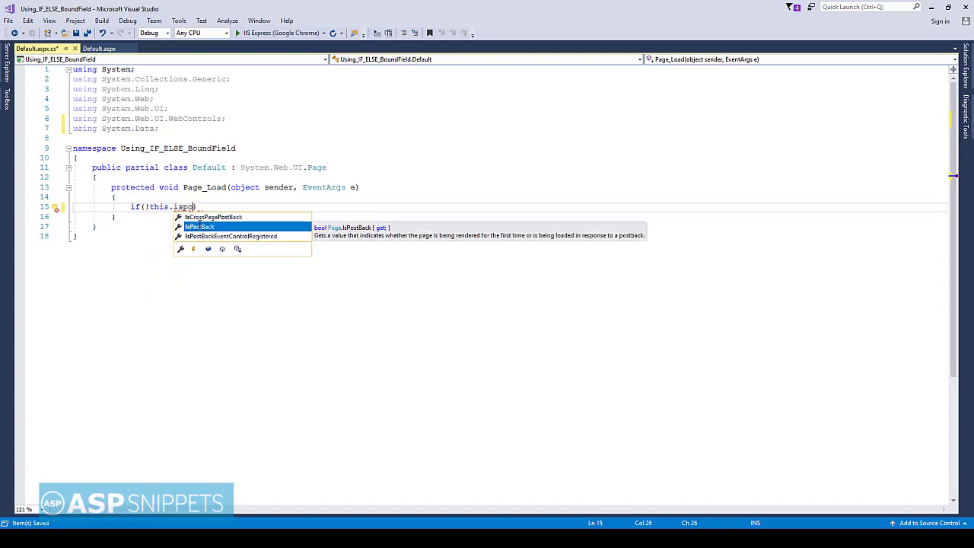
key("tab")
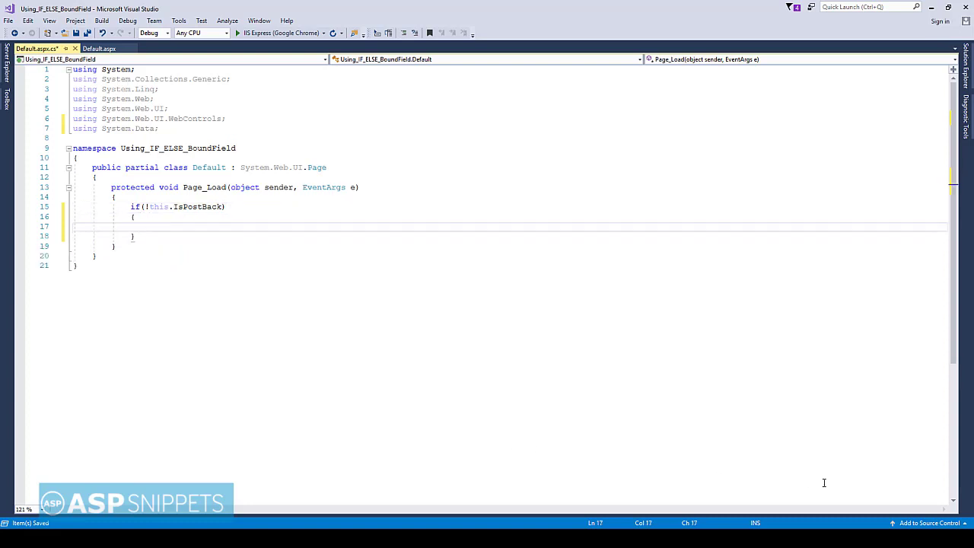
type("data")
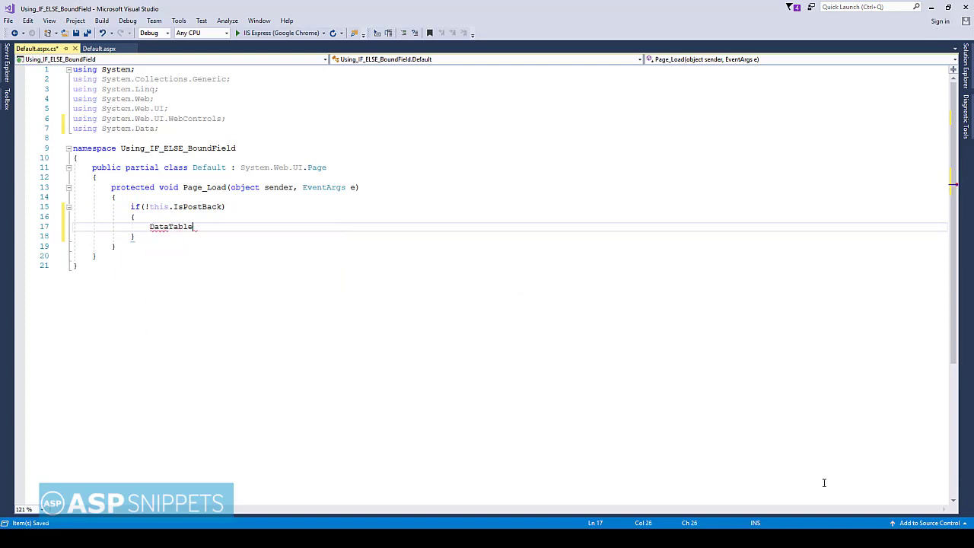
type("dt = new data")
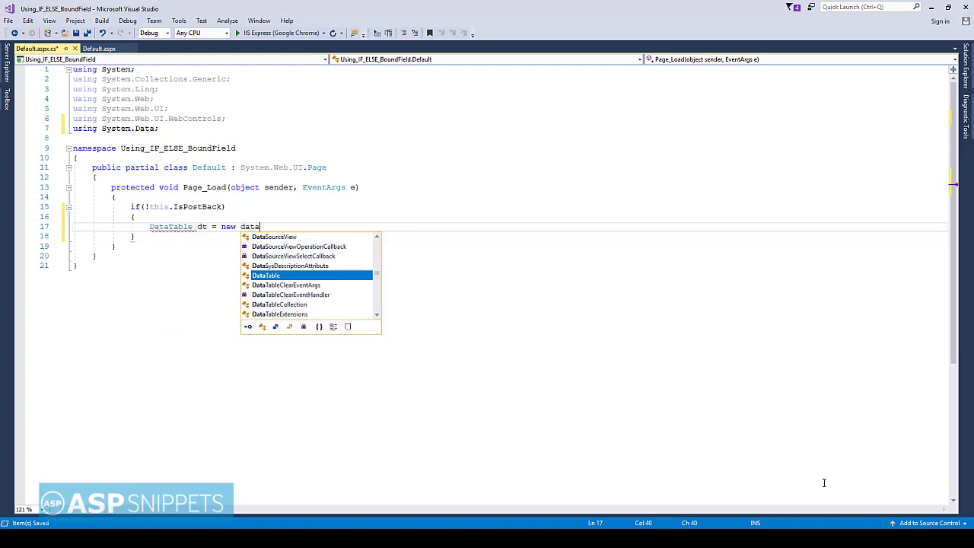
type("DataTable();")
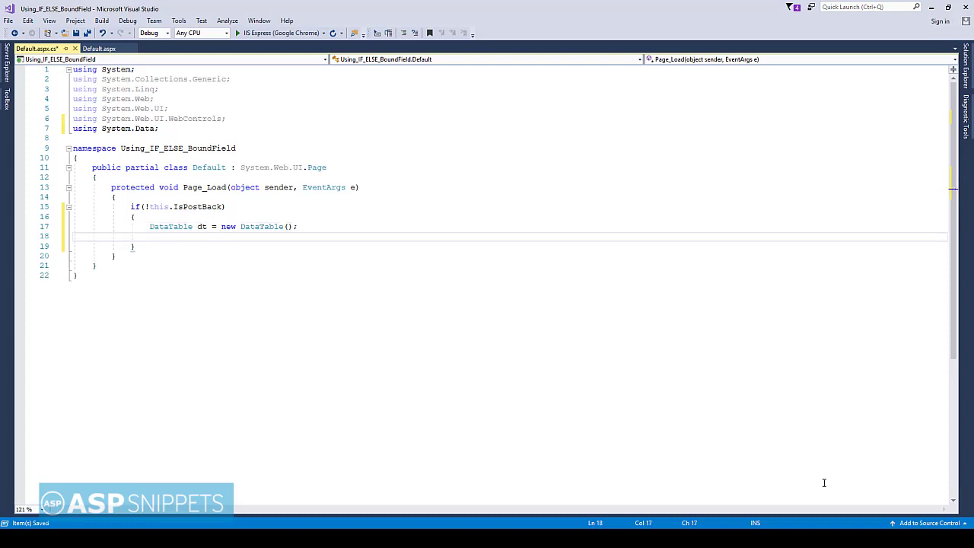
Step: Call dt.Columns.AddRange with a new DataColumn[3] array initializer
type("dt.colums")
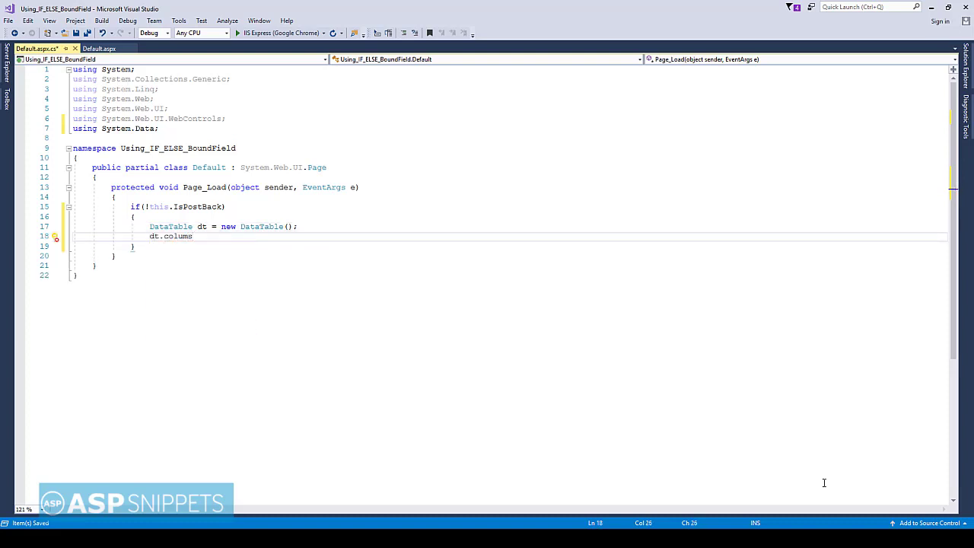
type("Columns")
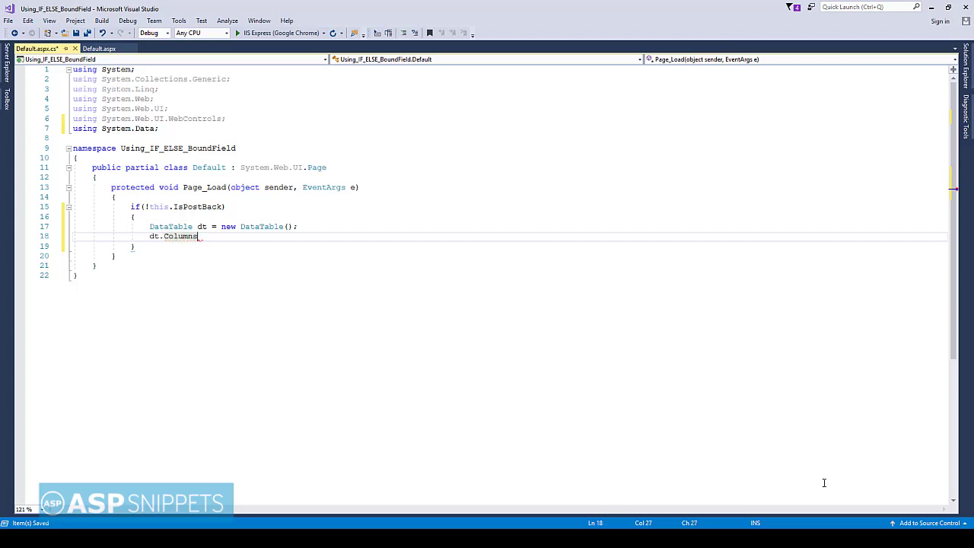
type(".Addr")
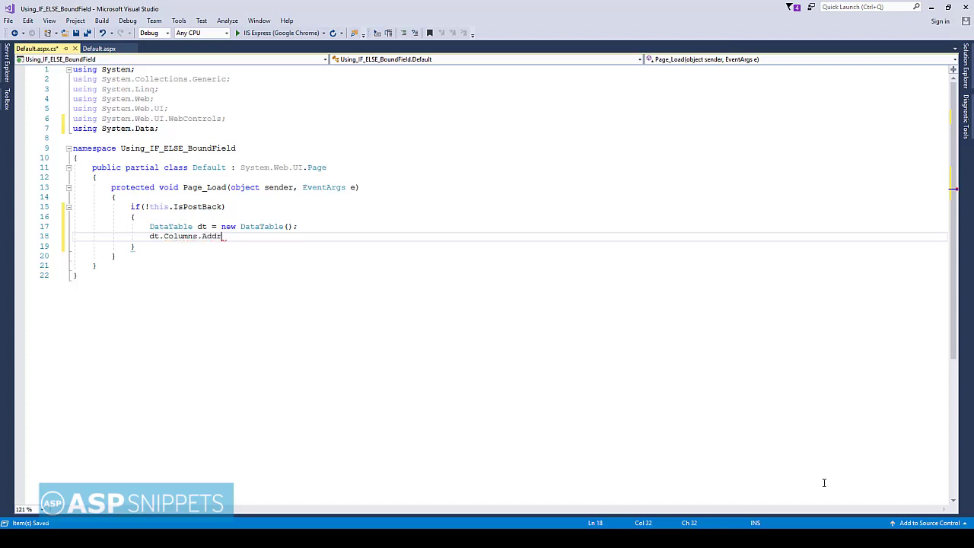
type("Range")
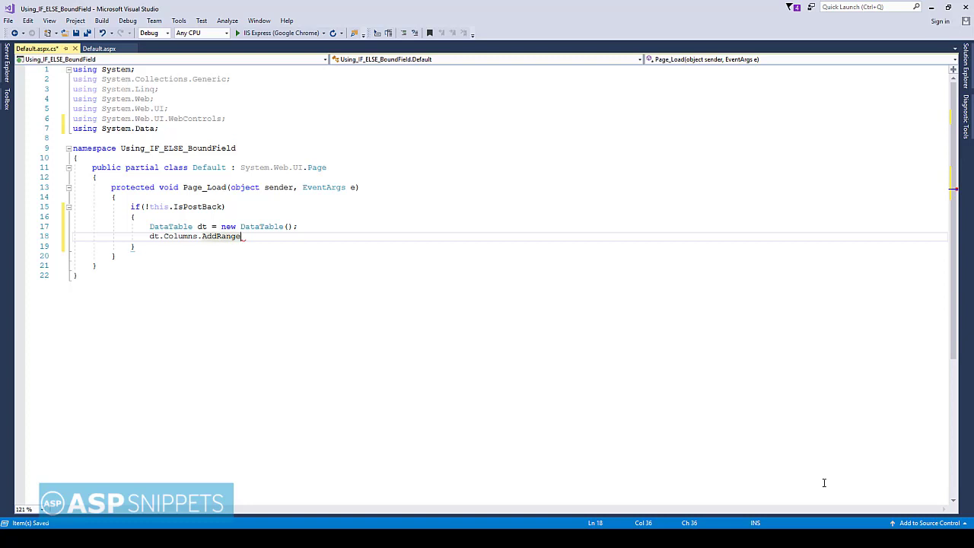
type("(new")
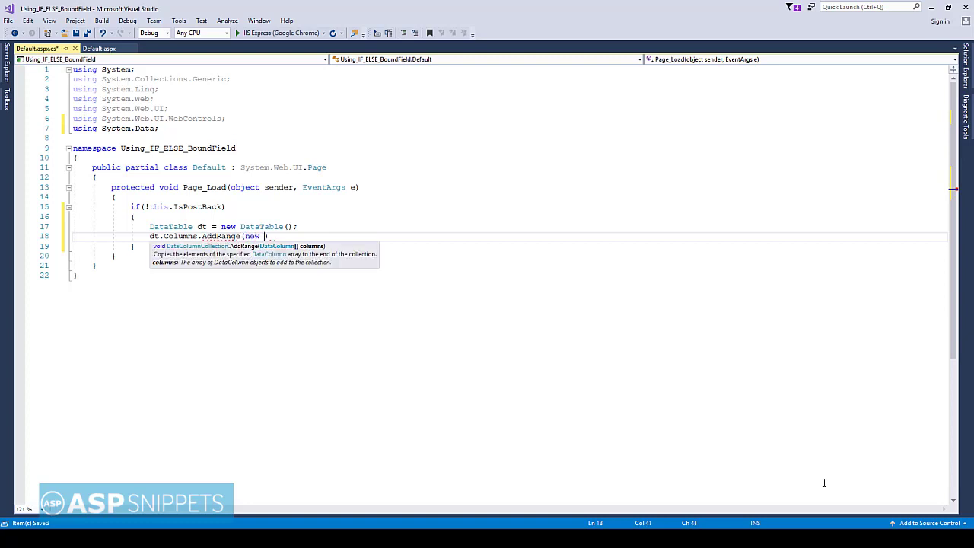
type("DataColumn[")
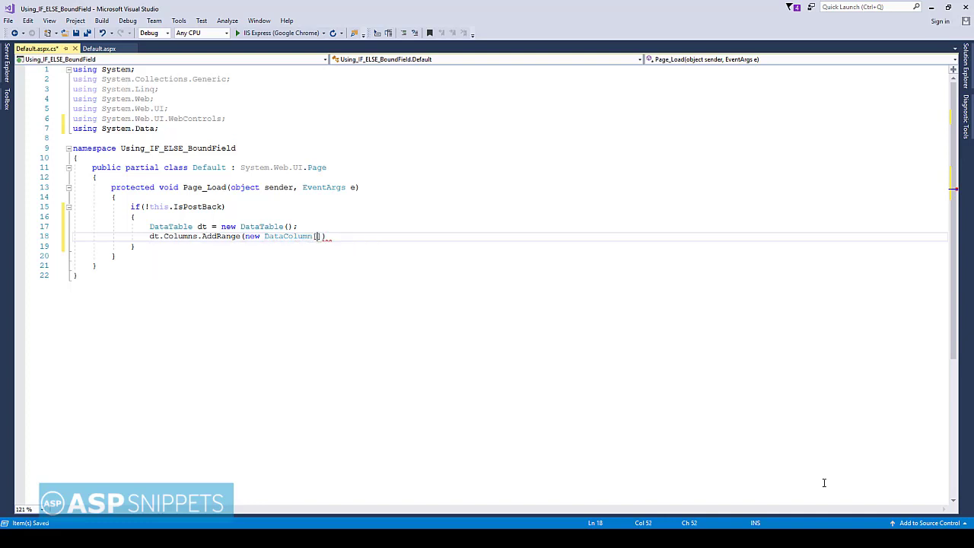
type("3")
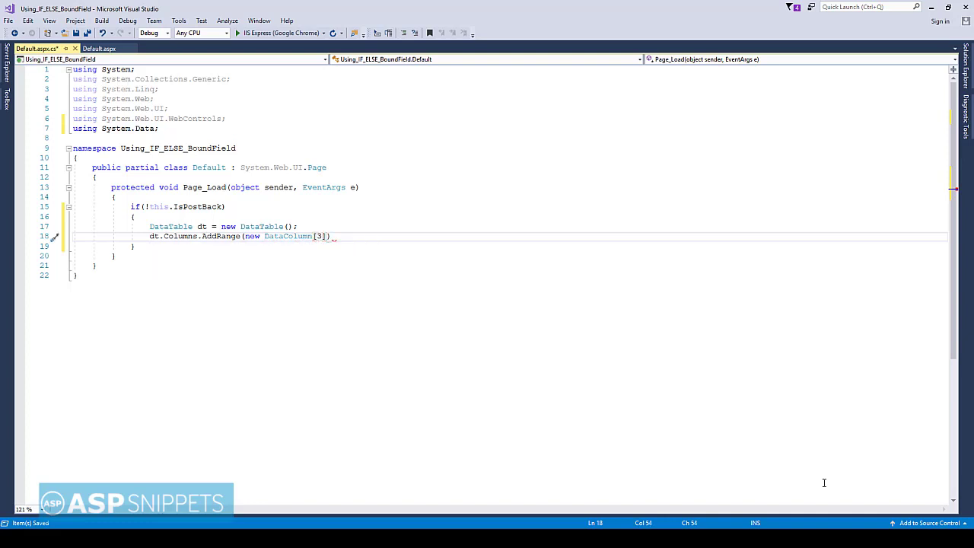
type("{ }")
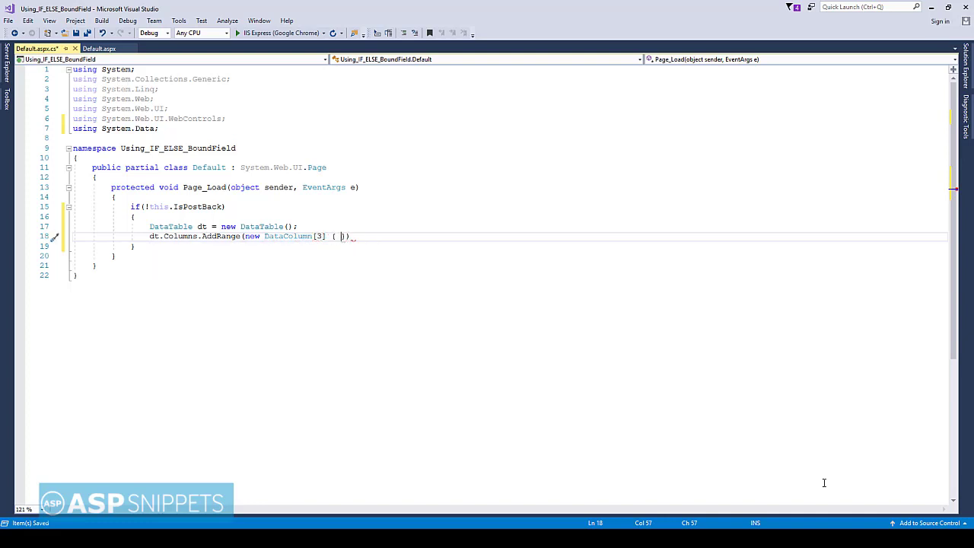
Step: Fill the array with DataColumns named Id, Name and Status
type("new DataColumn)")
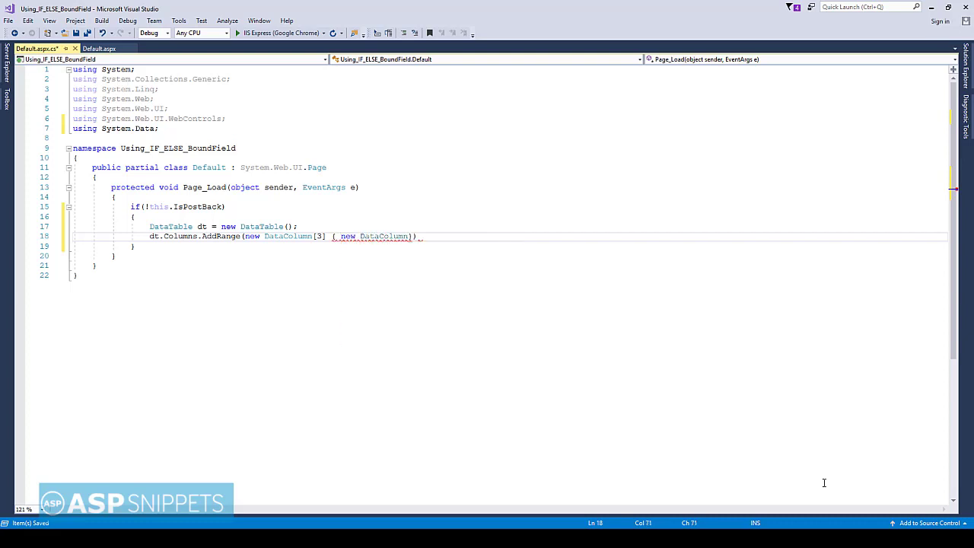
type("(")
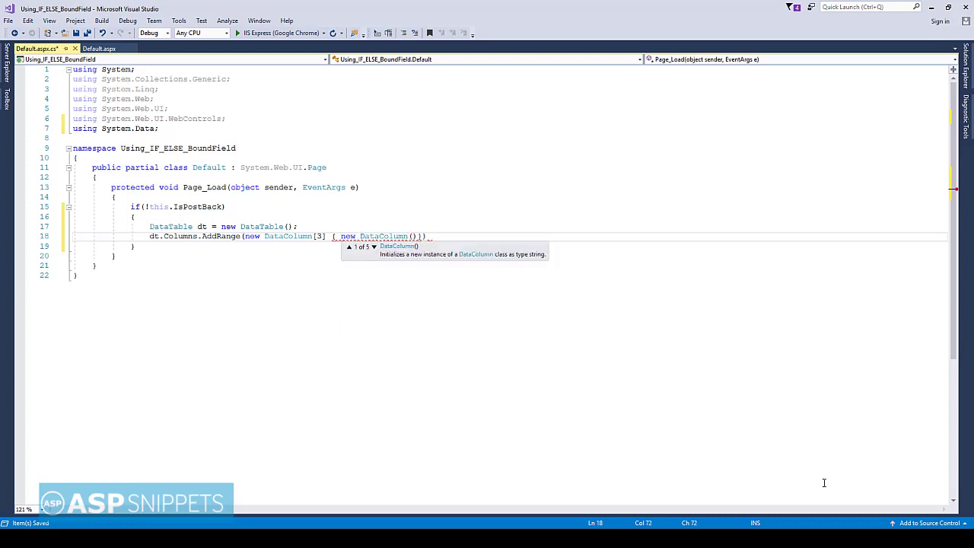
type("\"I")
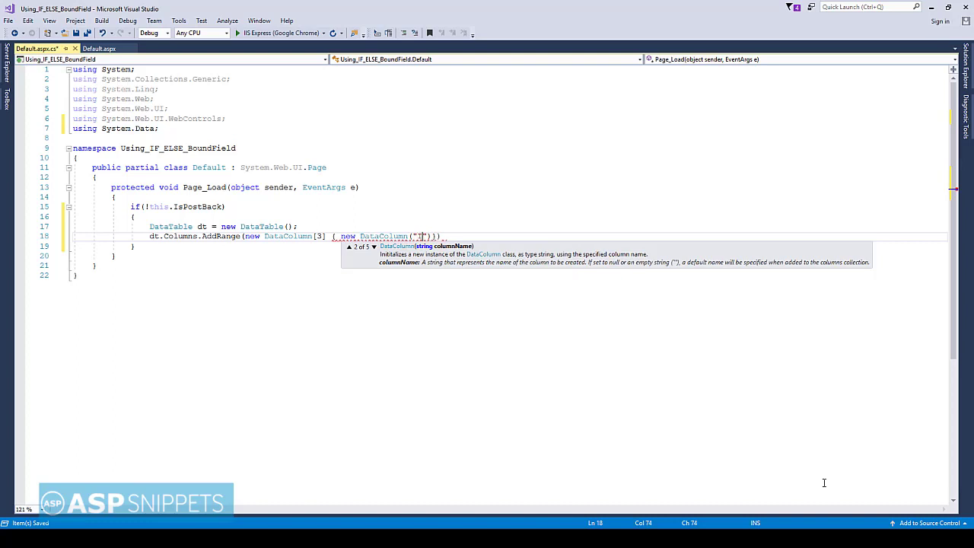
type("Id")
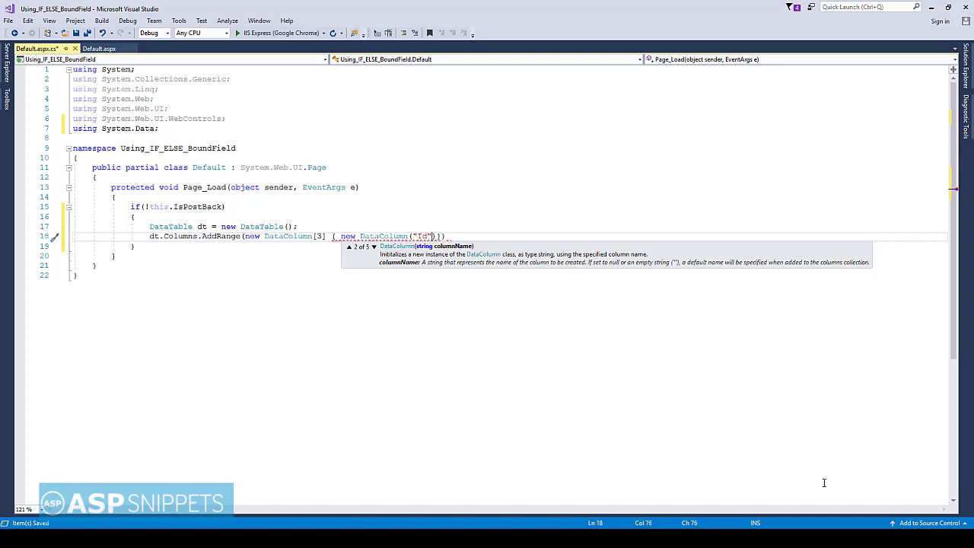
type(",")
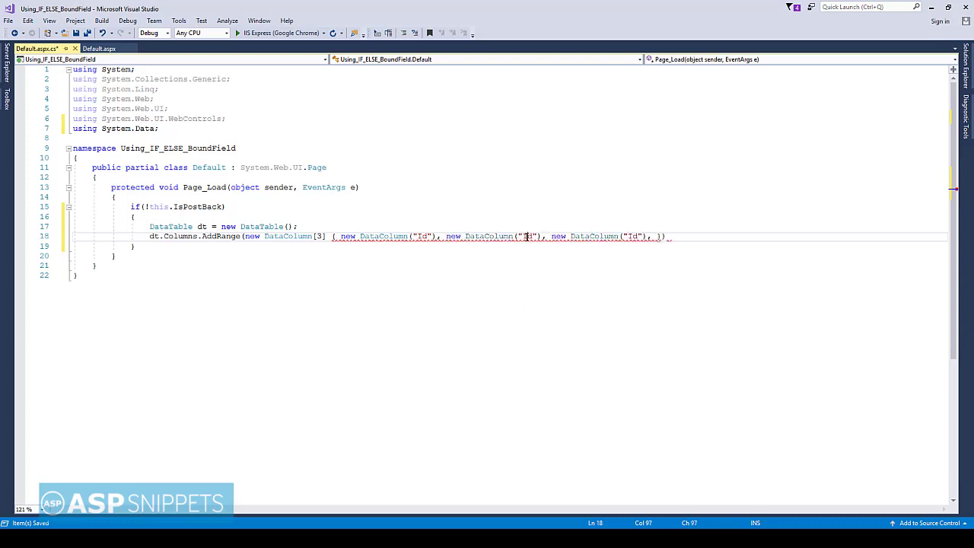
type("Name")
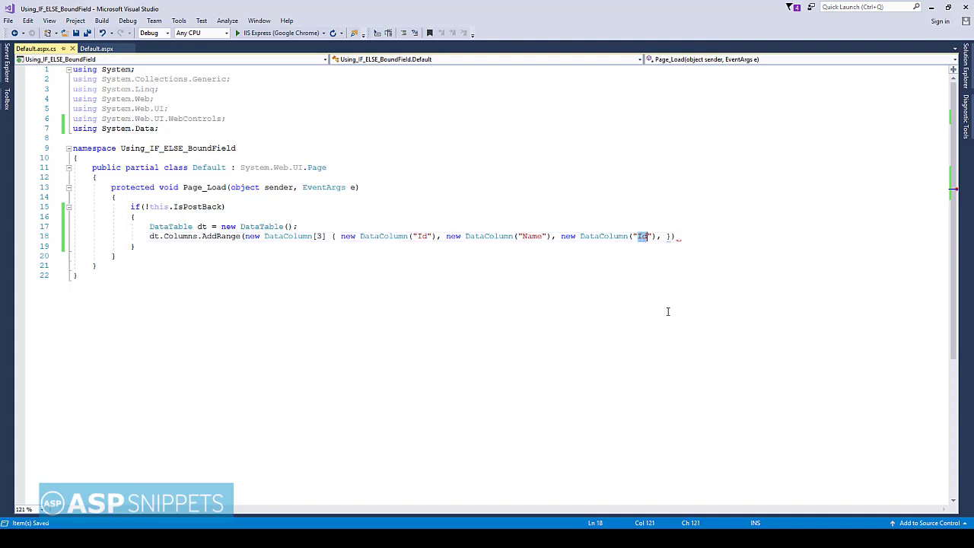
type("Status")
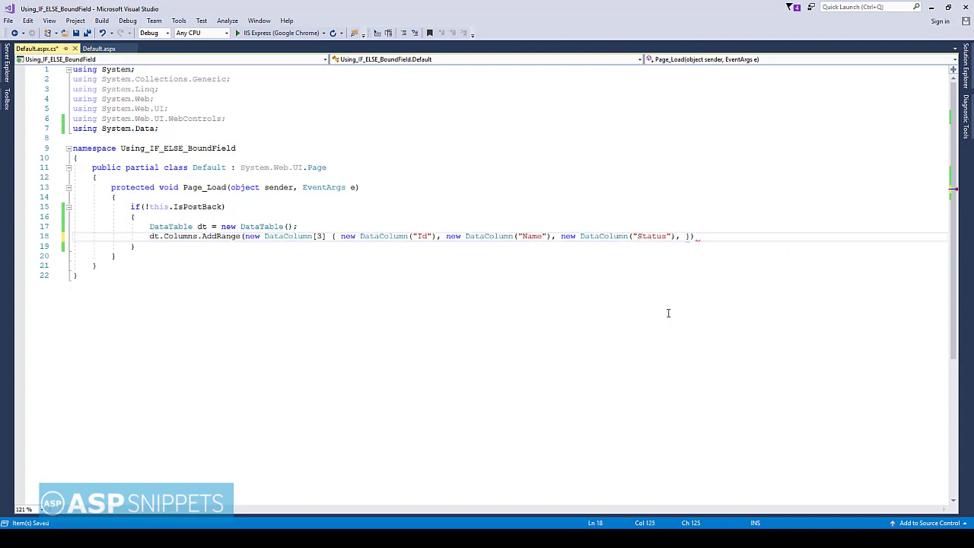
type(";")
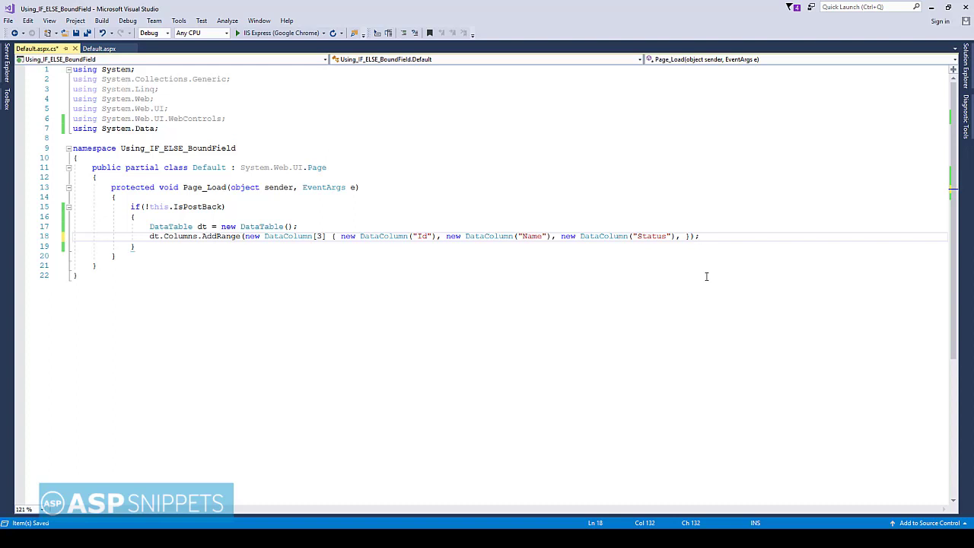
Step: Add dt.Rows.Add(1, "John Hammond", "A"); and the remaining three P-status rows
key("enter")
type("dt.ro")
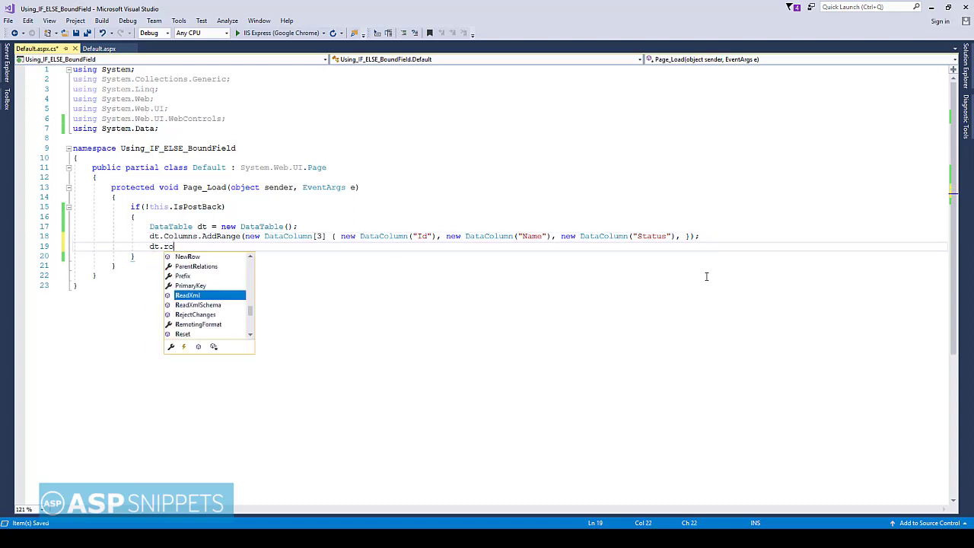
type("Rows")
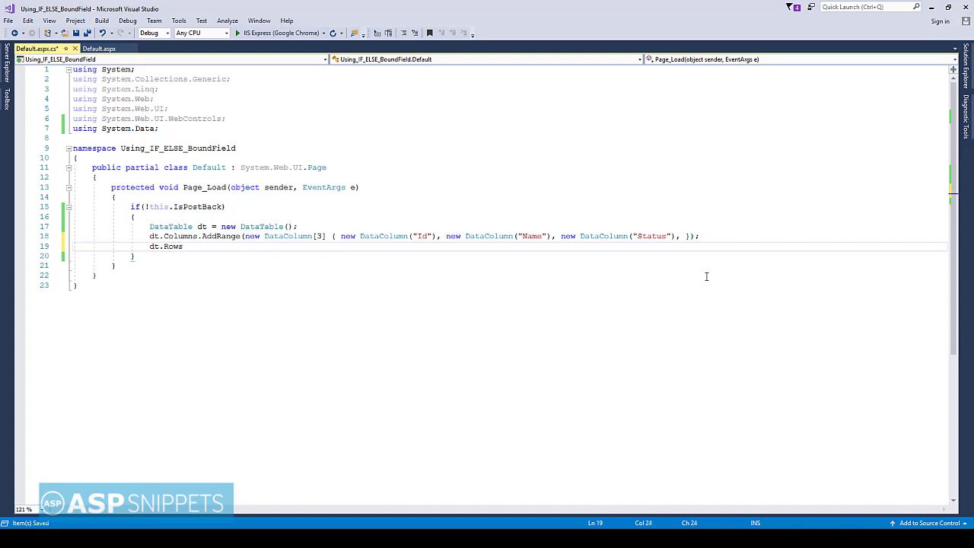
type(".Add")
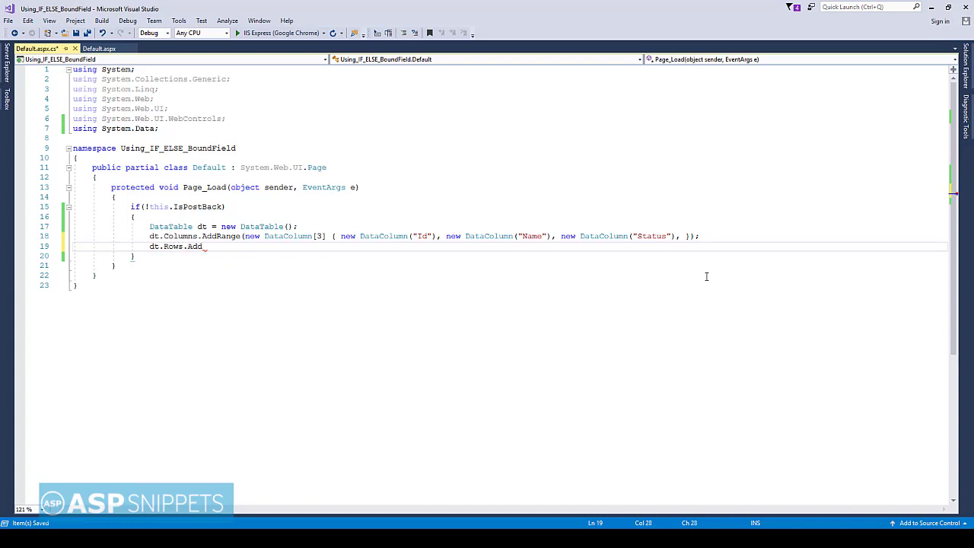
type("(1,")
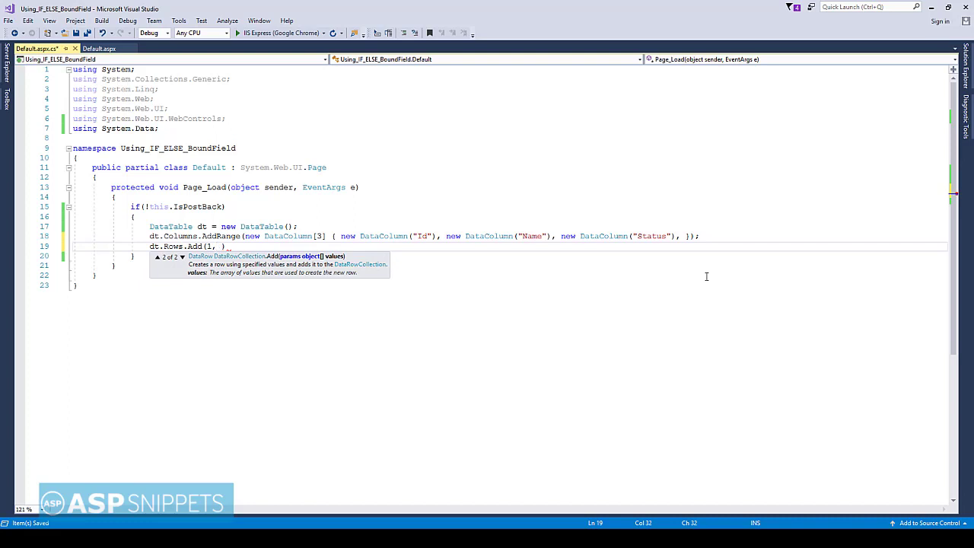
type("\"")
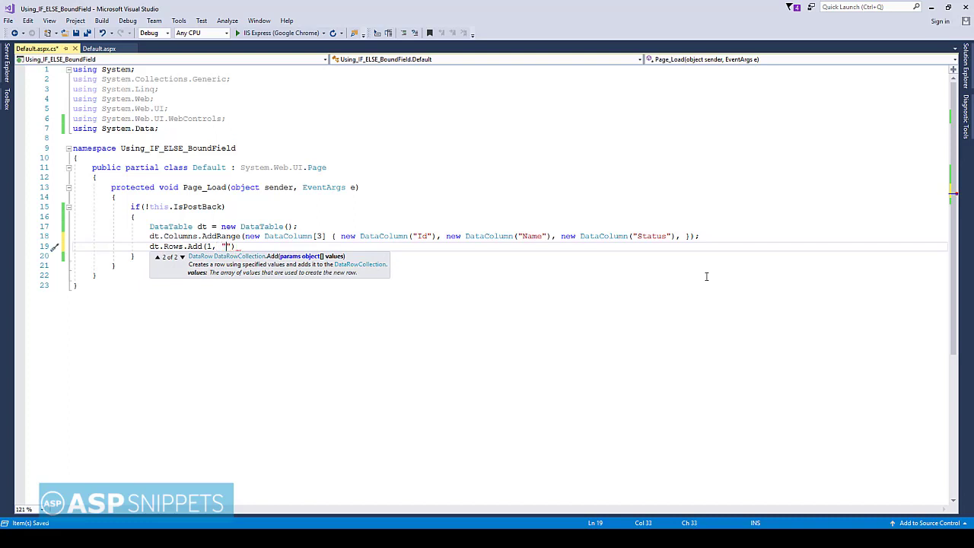
type("John Ha")
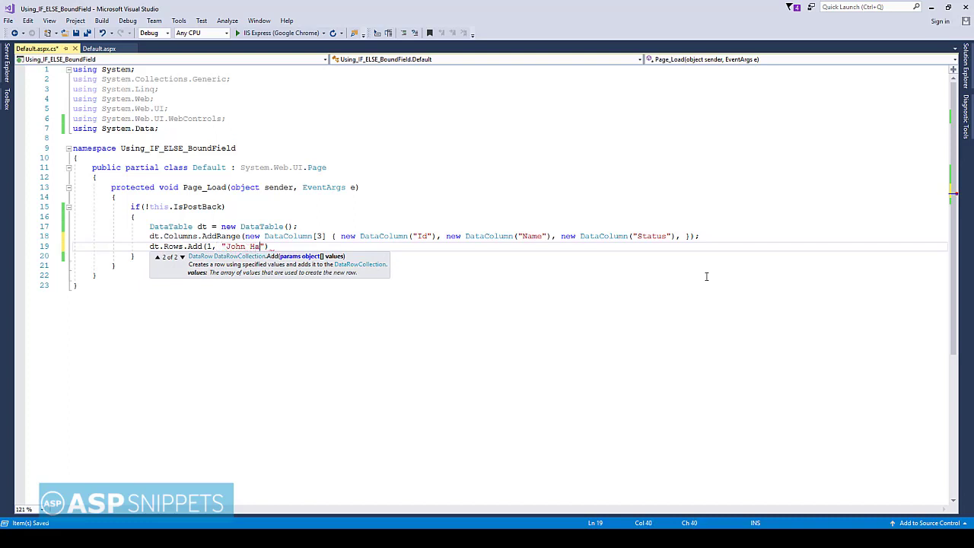
type("mmond")
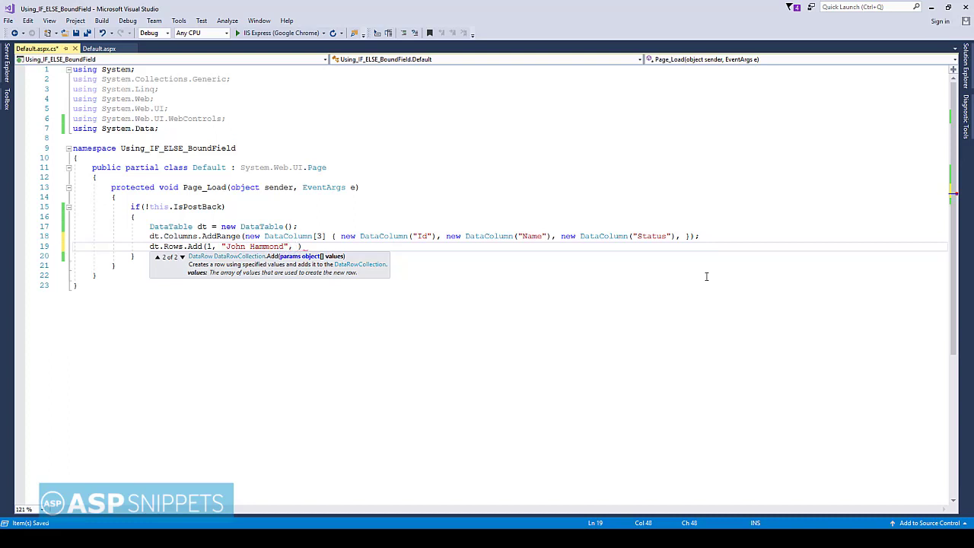
type("\"A\")")
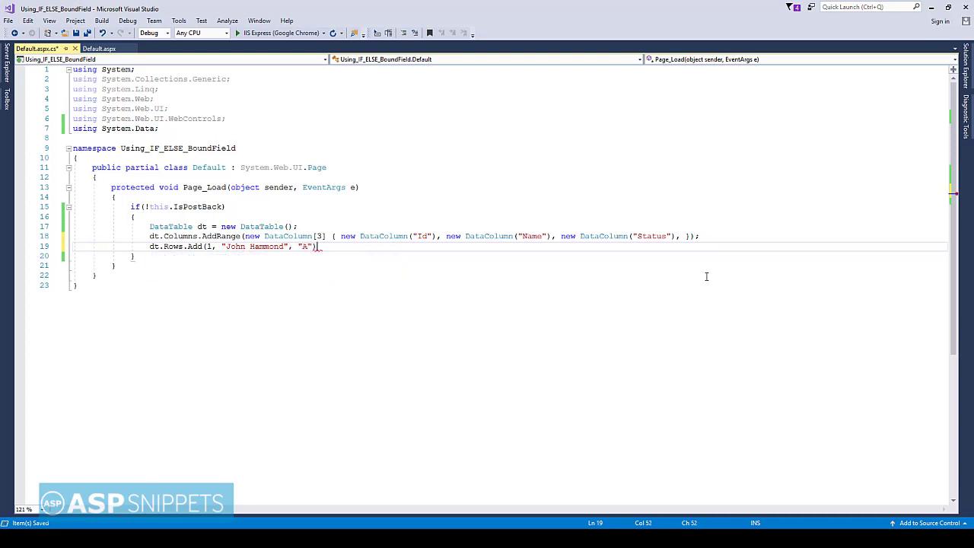
type(";")
type("G")
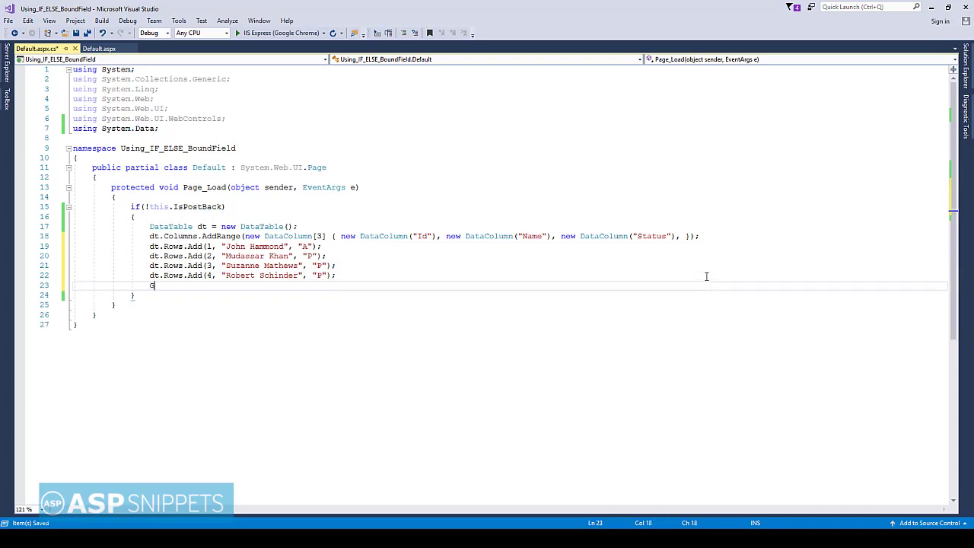
Step: Set GridView1.DataSource = dt; and call GridView1.DataBind();
type("ridView")
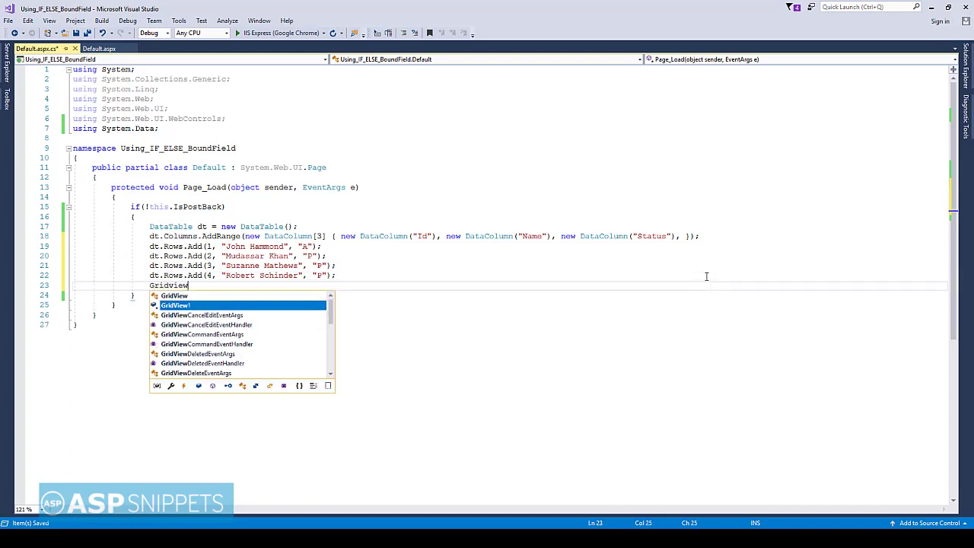
type("1.da")
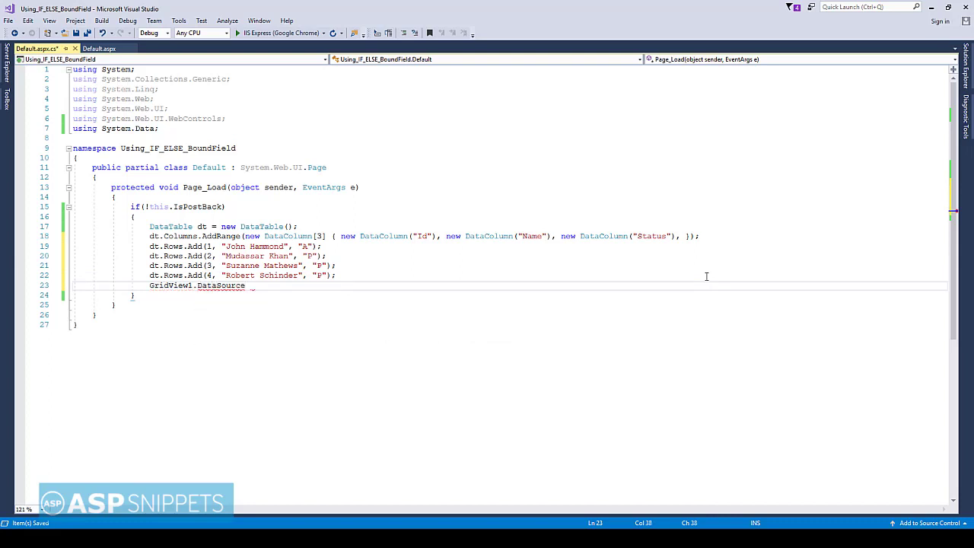
type("= dt;")
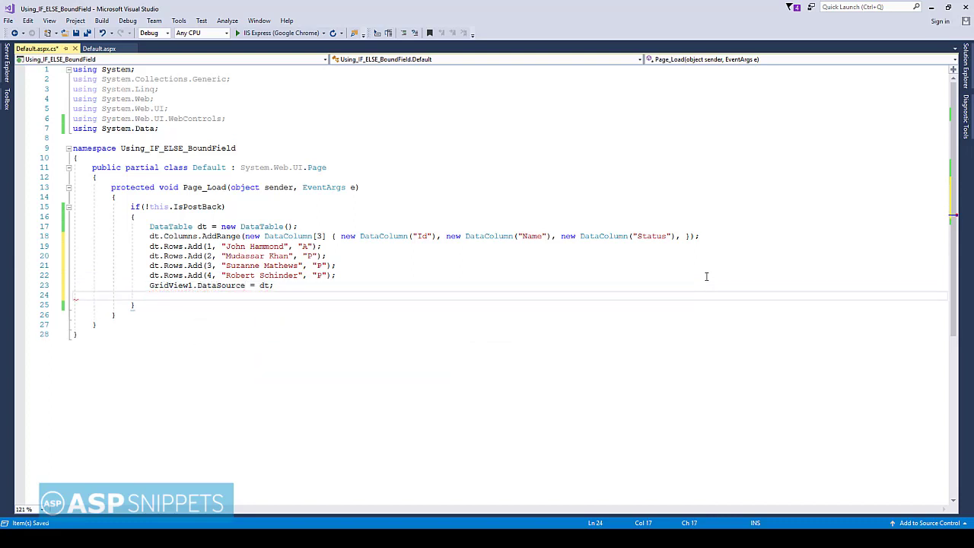
type("Gri")
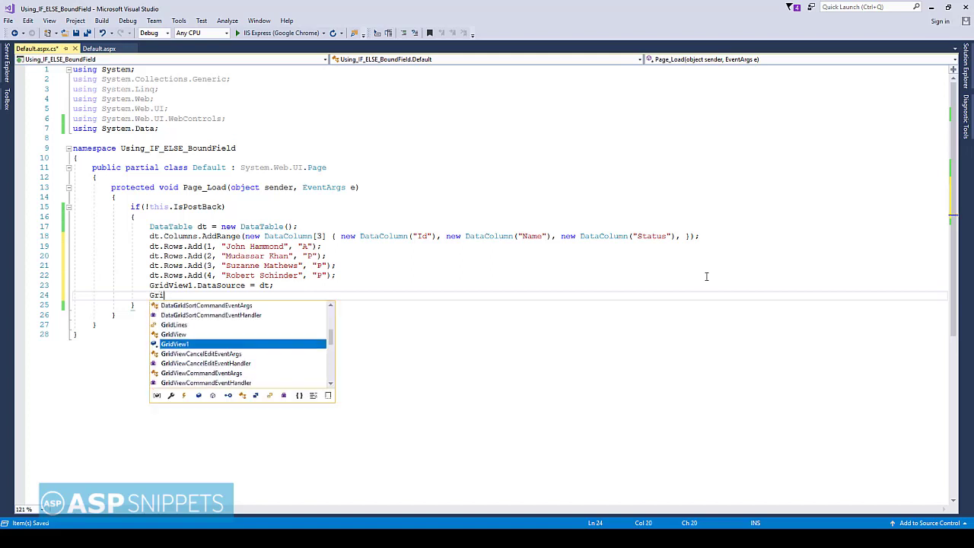
type(".datab")
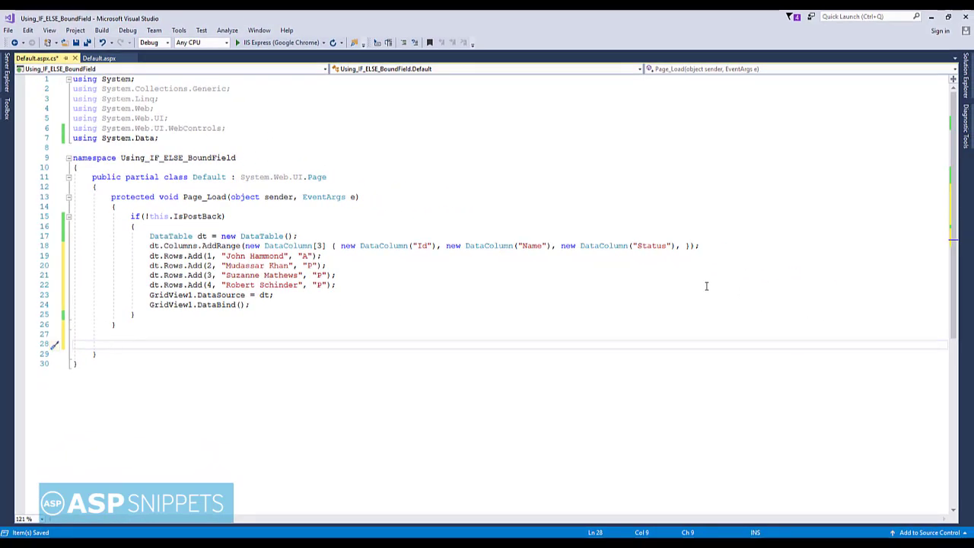
Step: Write protected void OnRowDataBound, correcting the Row capitalisation
type("protected")
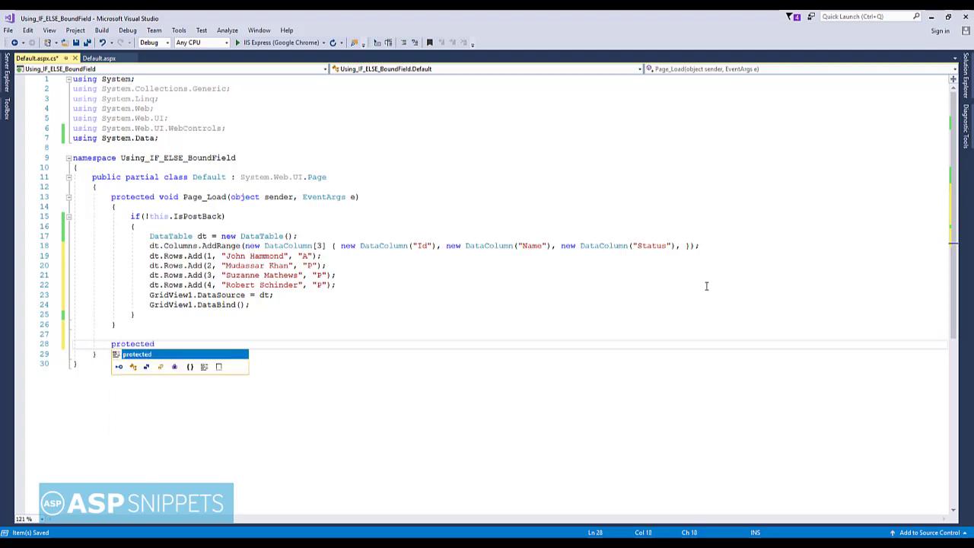
type("void")
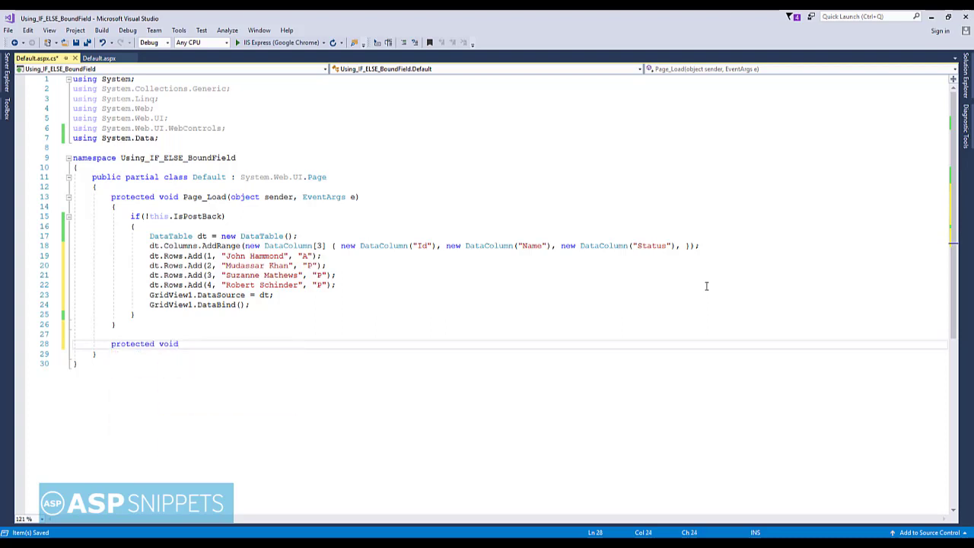
type("On")
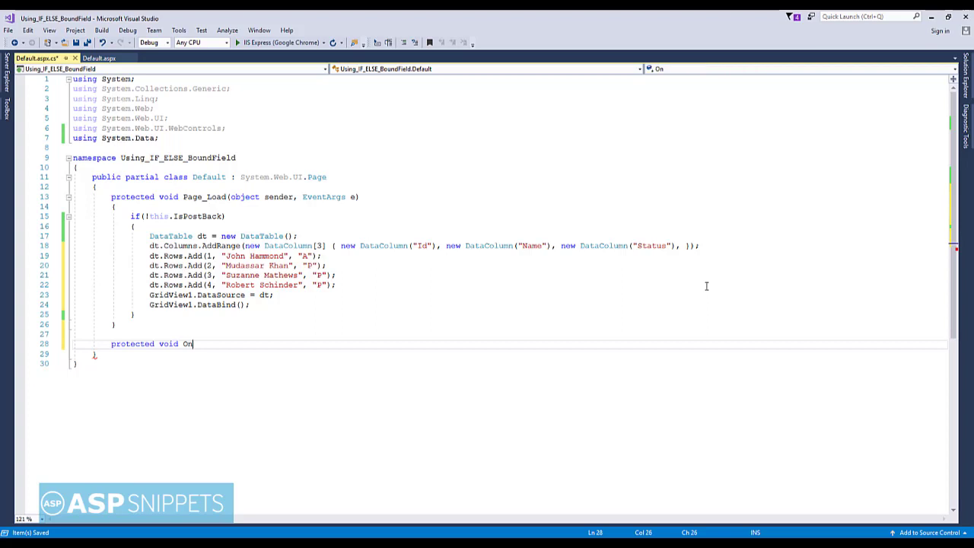
type("ROw")
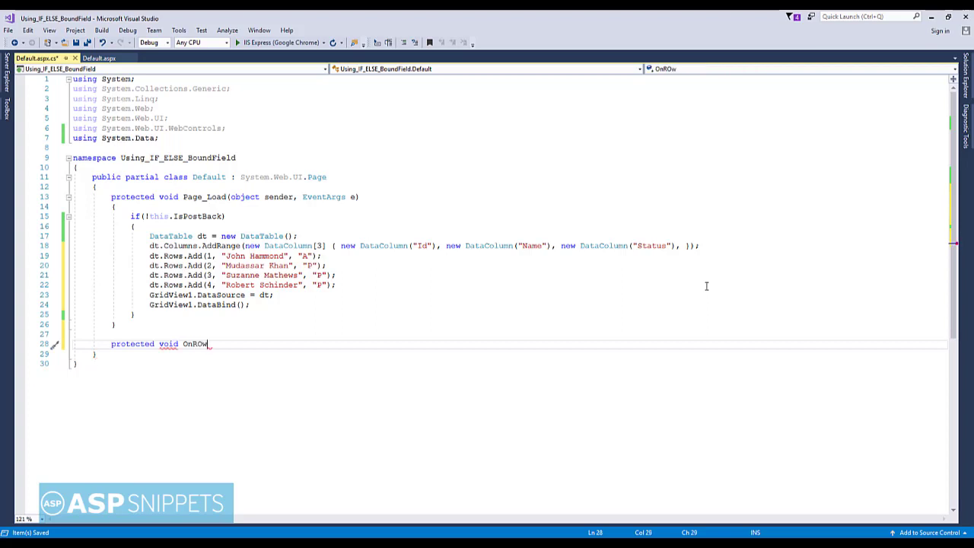
type("DataBo")
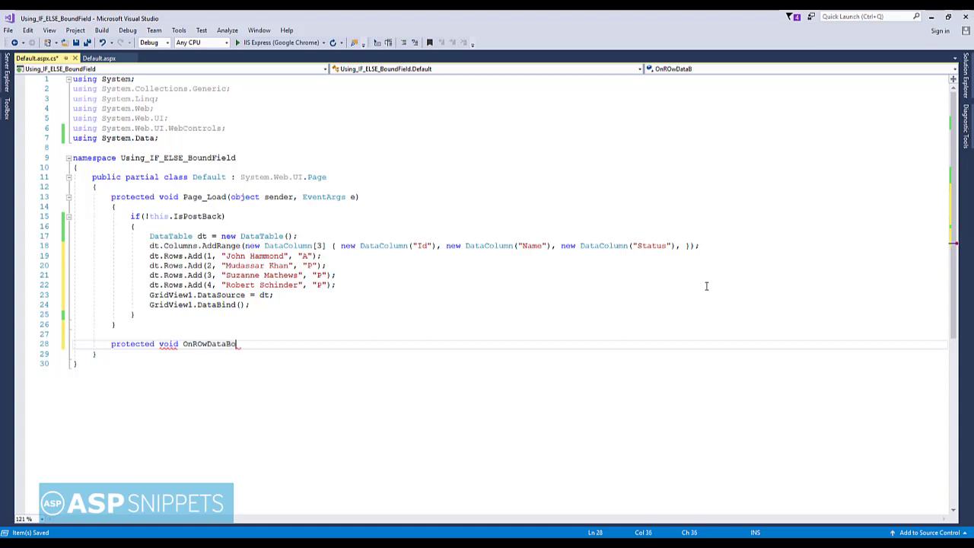
type("und")
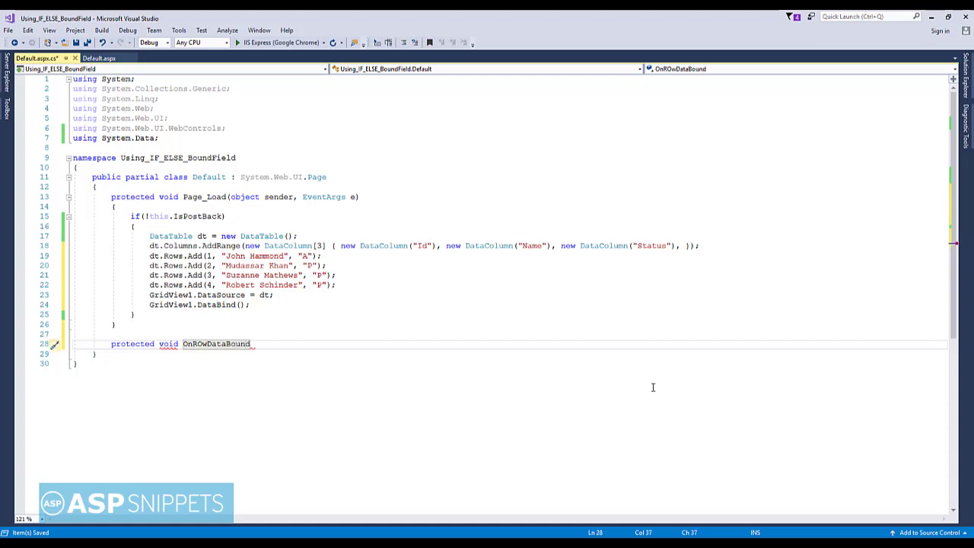
left_click(201, 344)
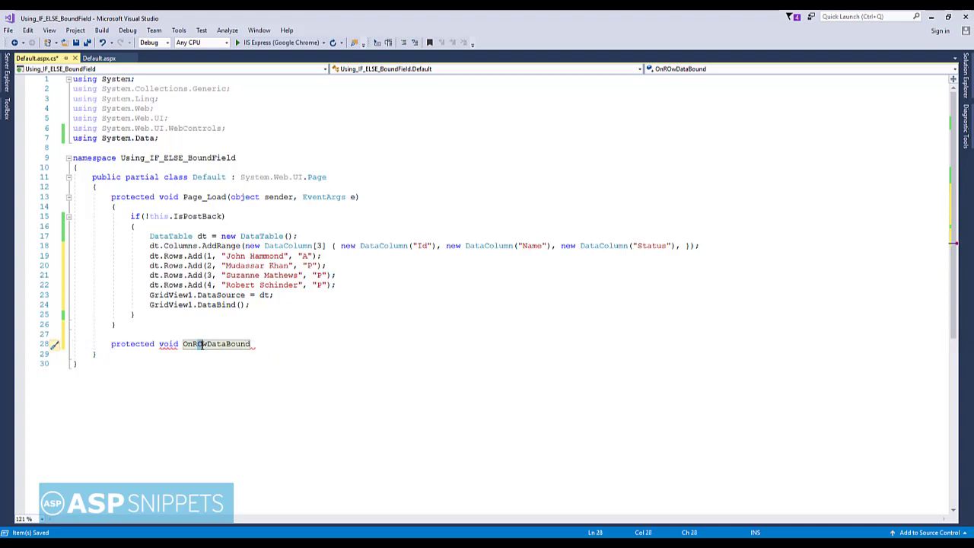
left_click(268, 343)
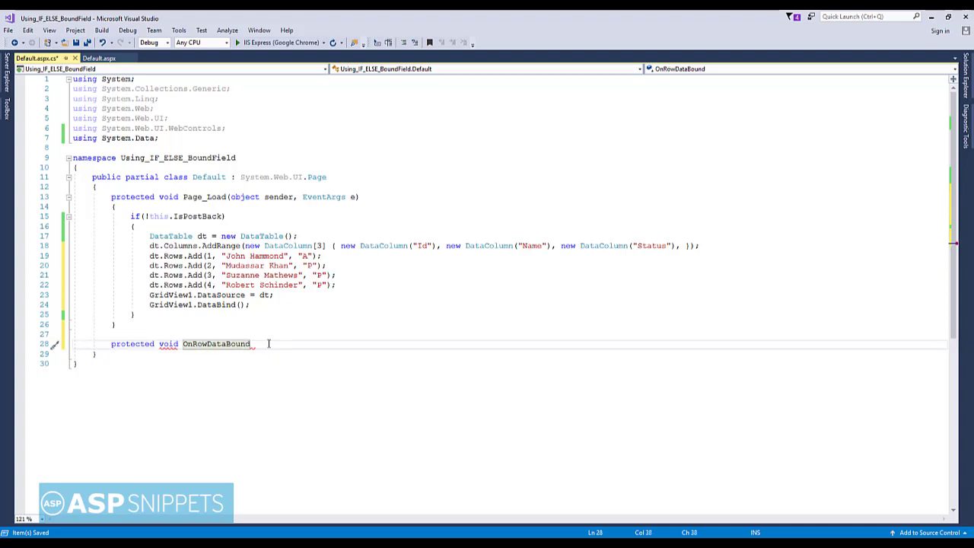
Step: Complete the (object sender, GridViewRowEventArgs e) parameters and open the method body
type("(object sender, grid")
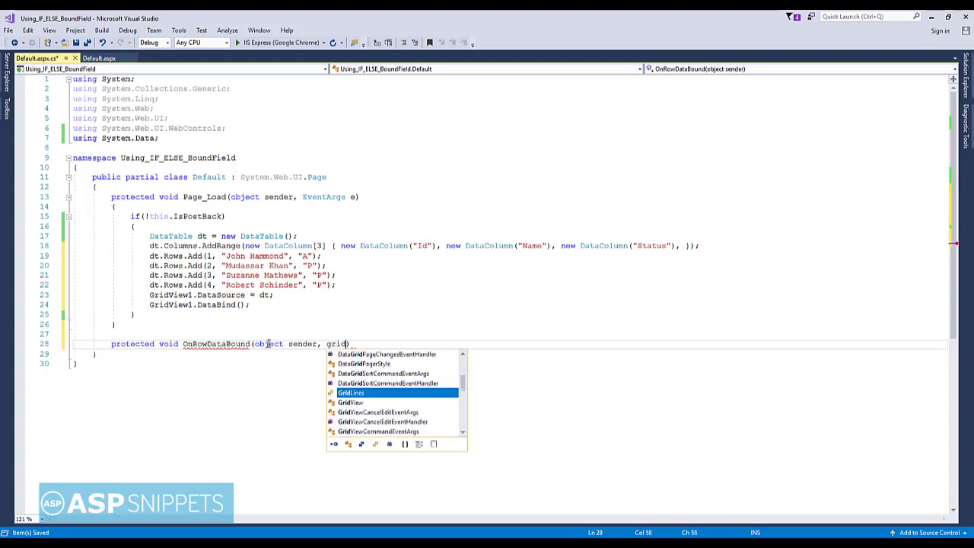
type("view")
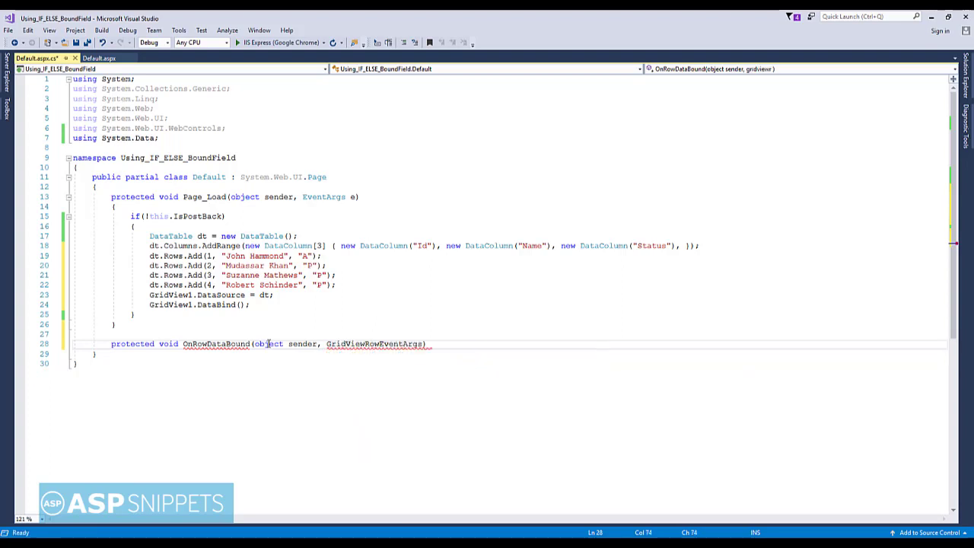
type("e")
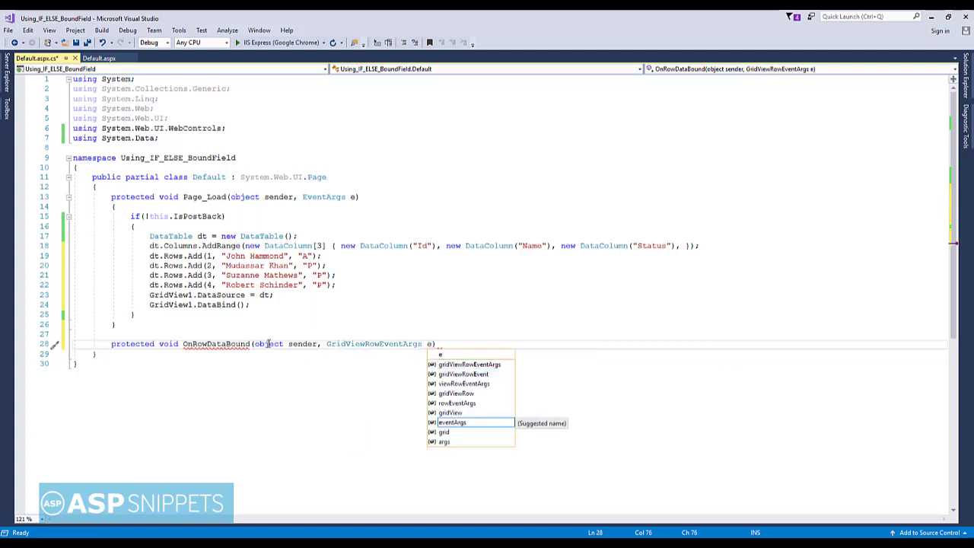
key("enter")
type("{")
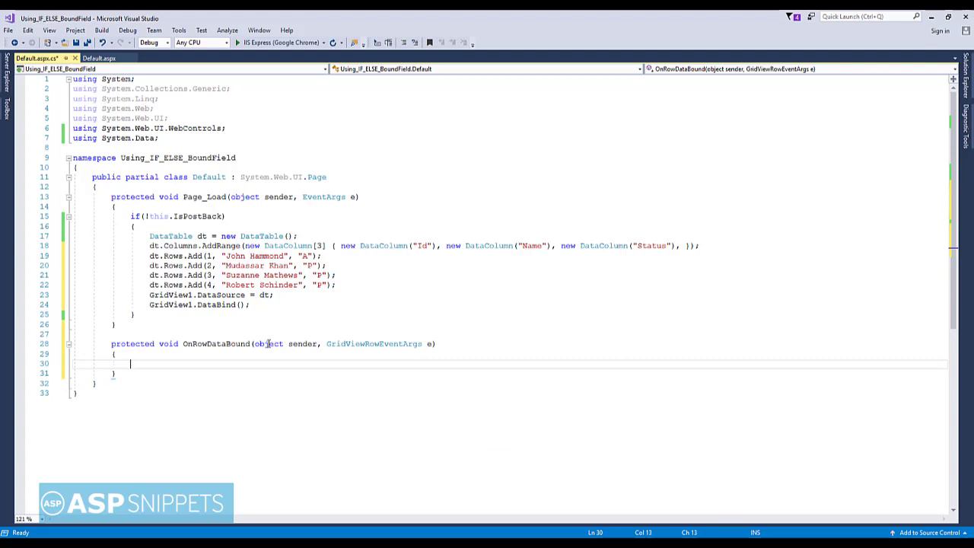
Step: Add if(e.Row.RowType == DataControlRowType.DataRow) and begin a TableCell declaration inside
type("if(e.")
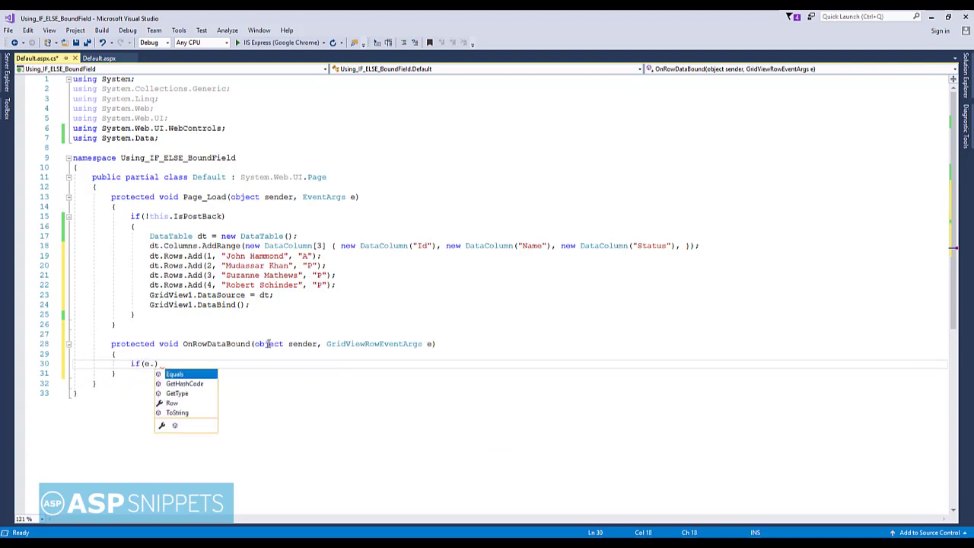
type("row")
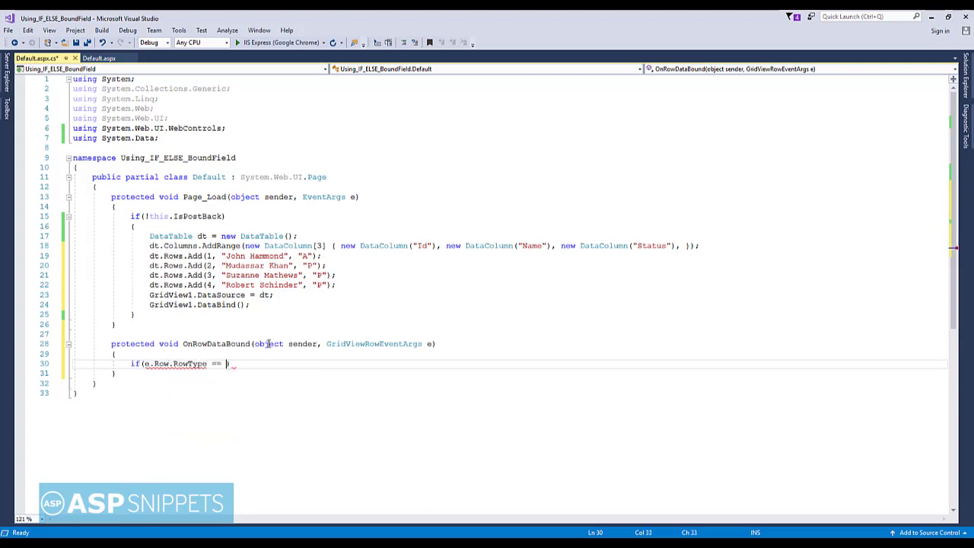
type("DataControlRowType")
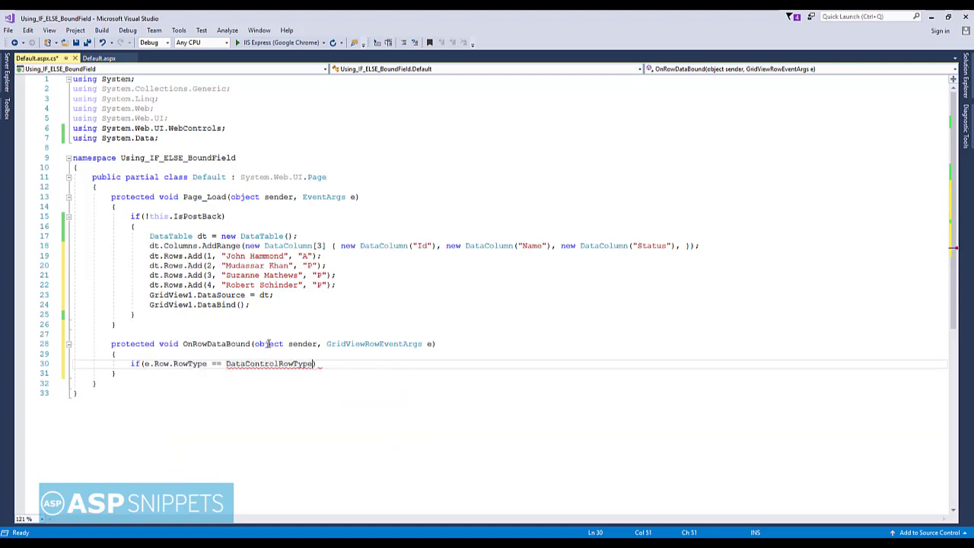
type(".DataRow")
type("{")
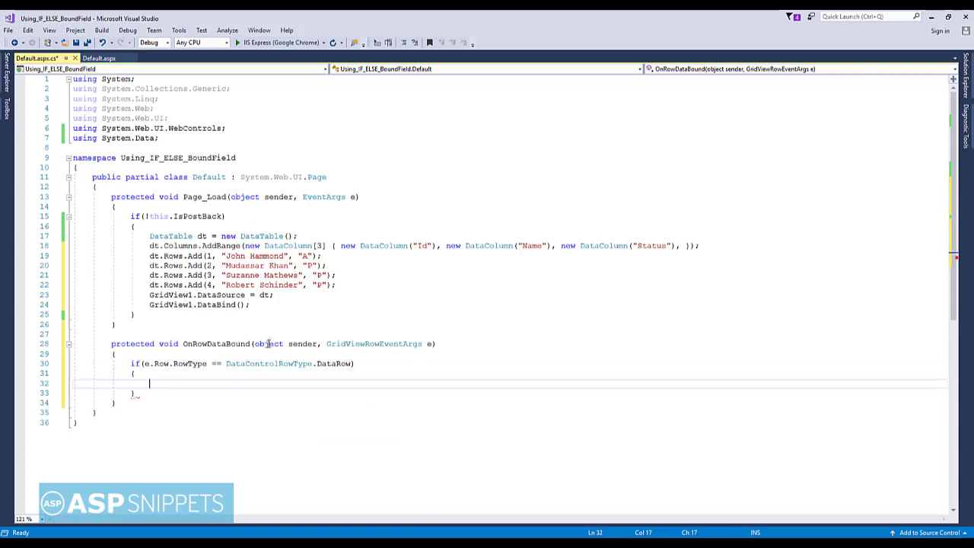
type("tableCell")
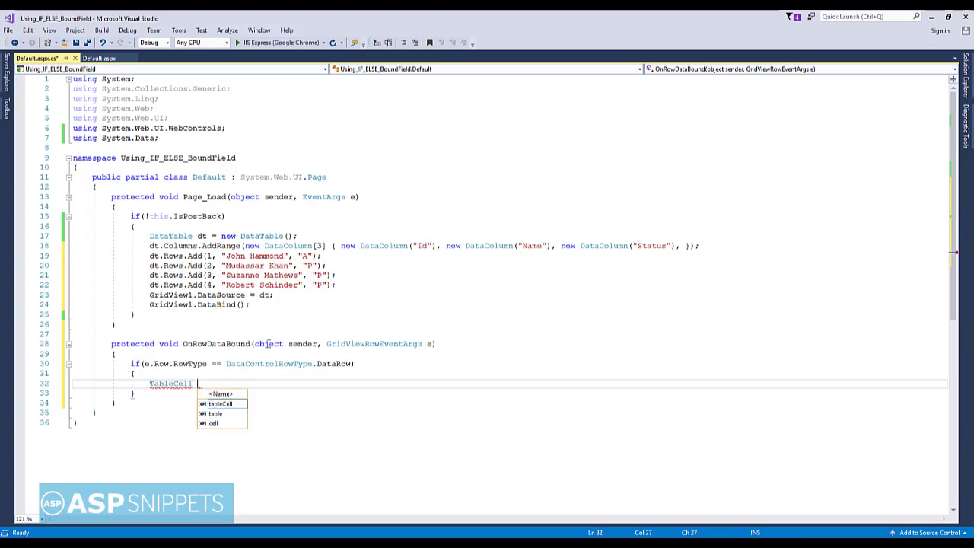
Step: Declare TableCell statusCell = e.Row.Cells[2];
type("statusCell =")
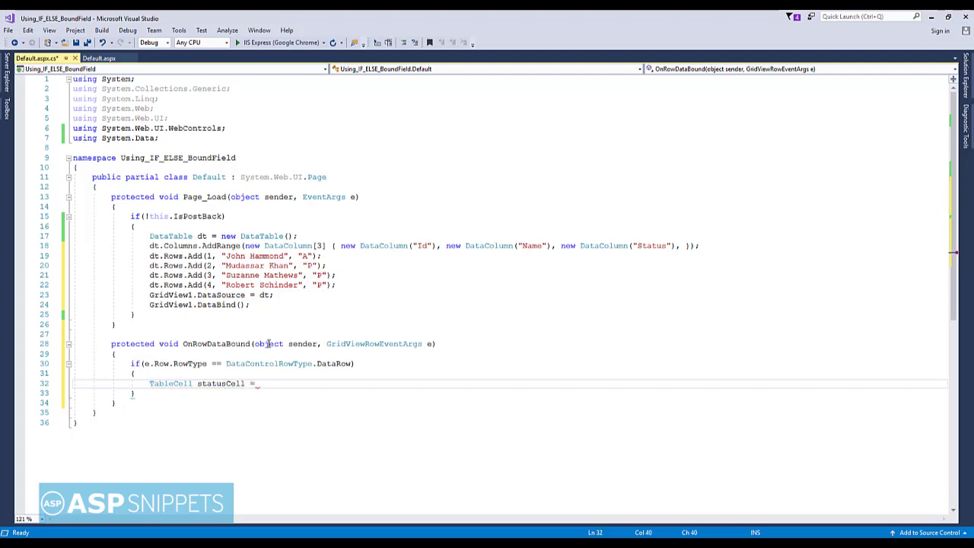
type("e")
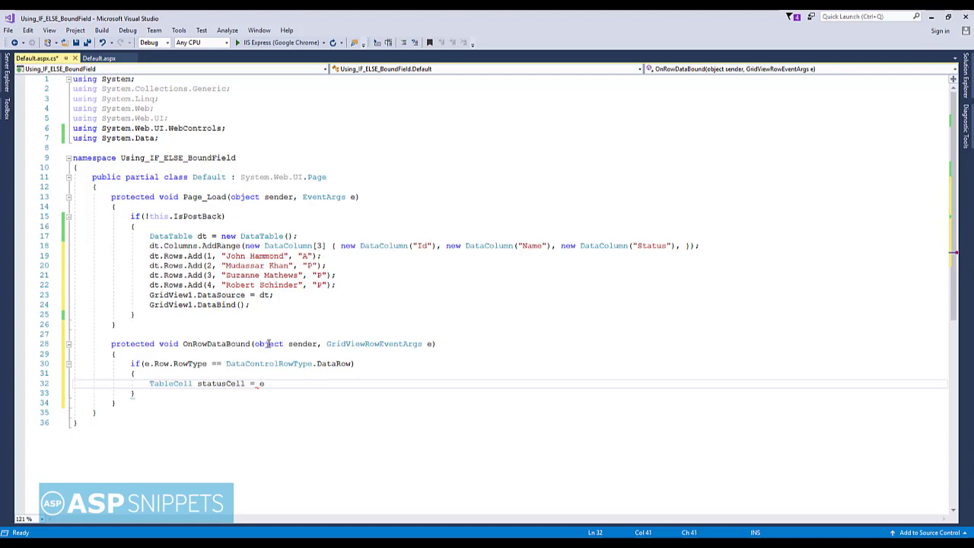
type(".")
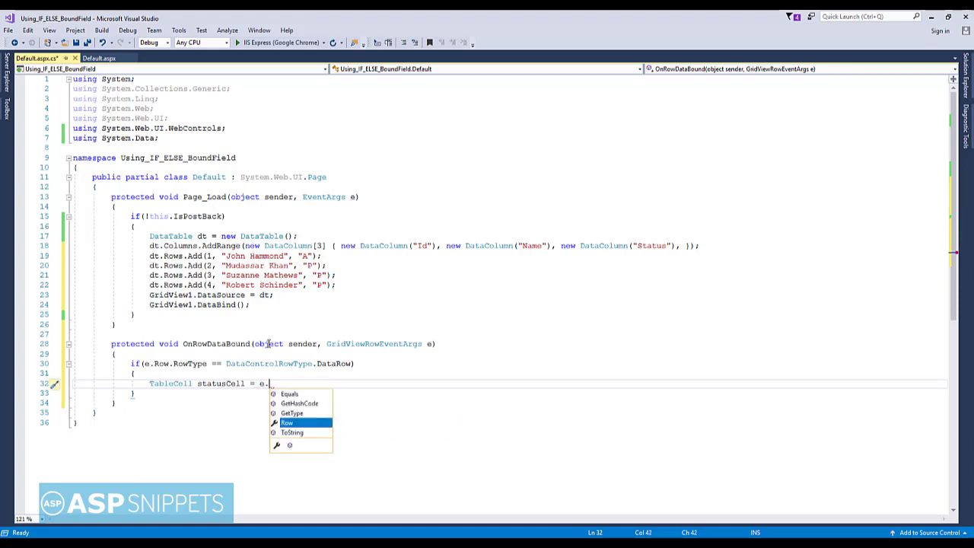
type("Row.")
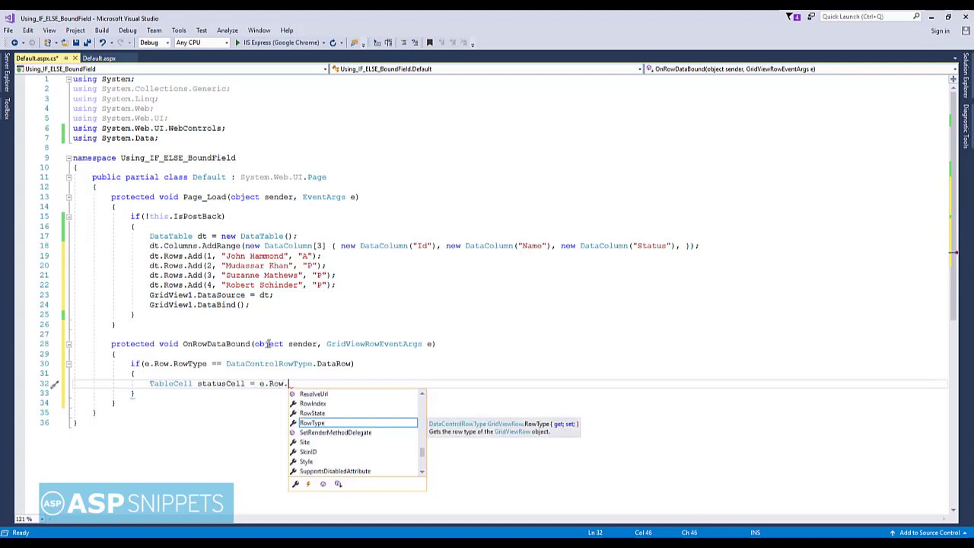
type("Cells")
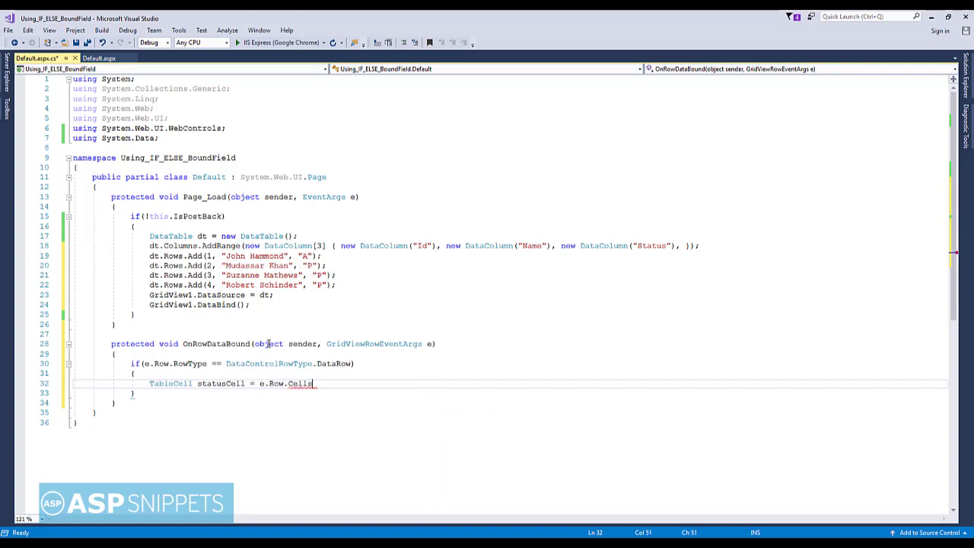
type("[2];")
type("if (statusCell.")
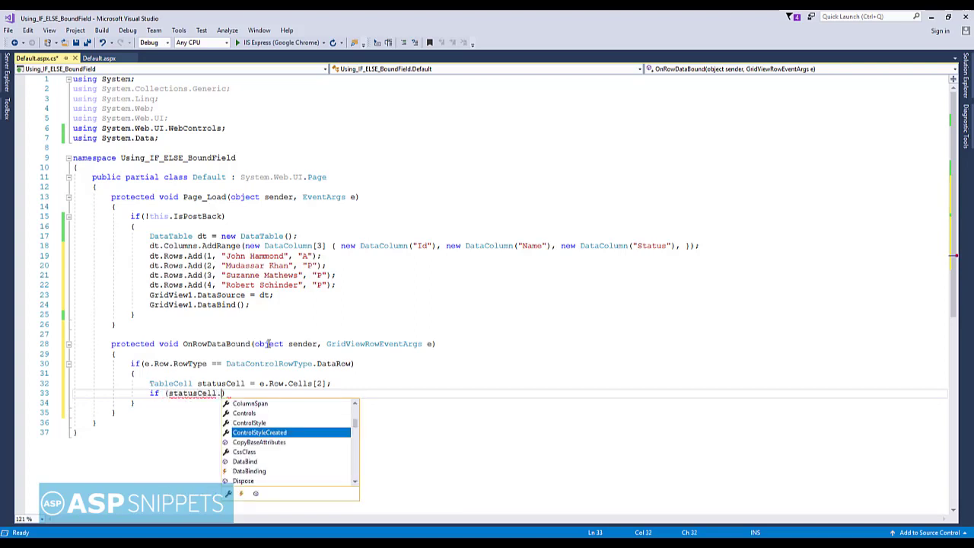
Step: Add if (statusCell.Text == "A") { statusCell.Text = "Absent"; }
type("te")
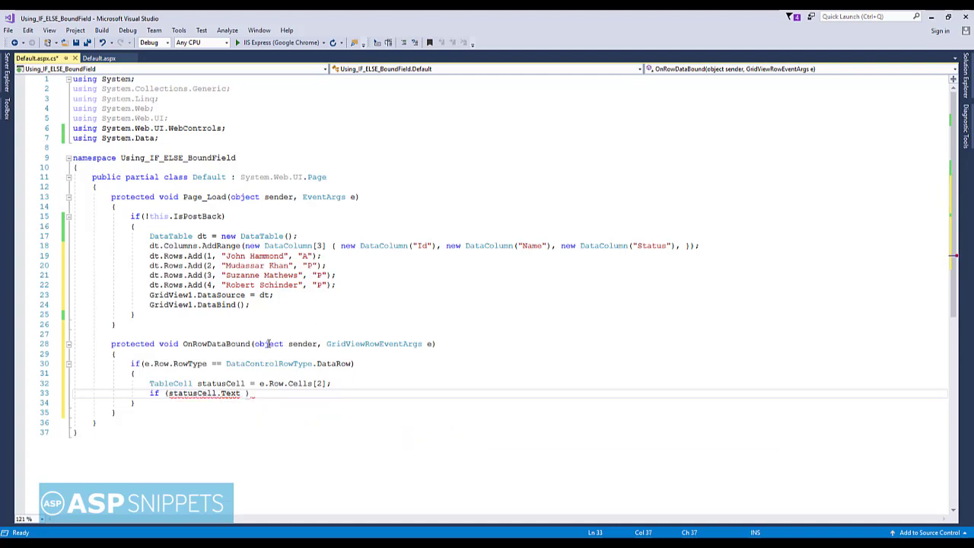
type("== \"\"")
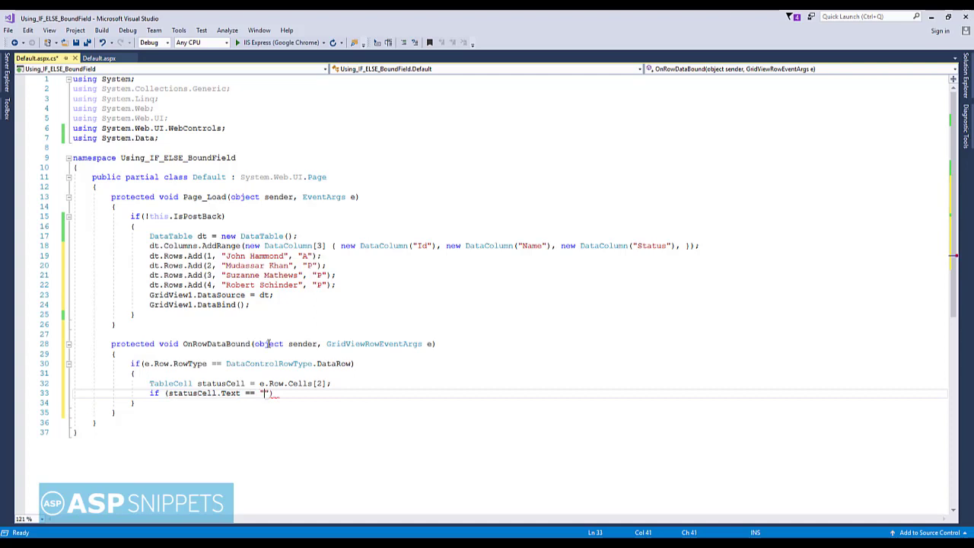
type("A")
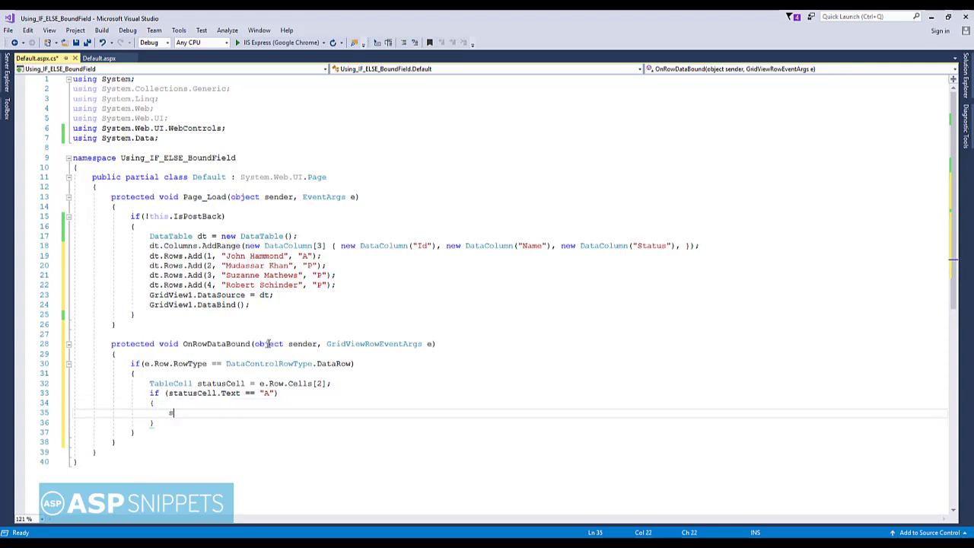
type("sta")
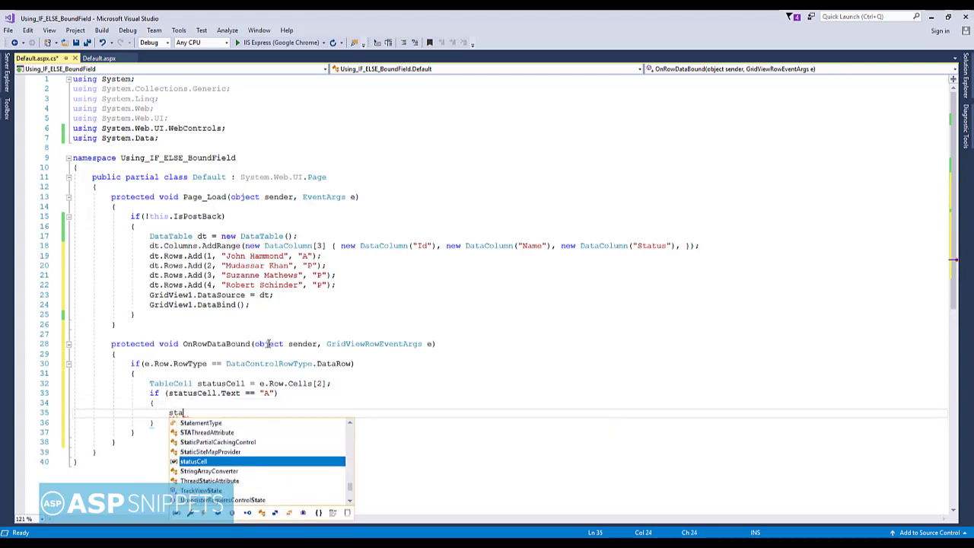
type(".Text = \"Absent")
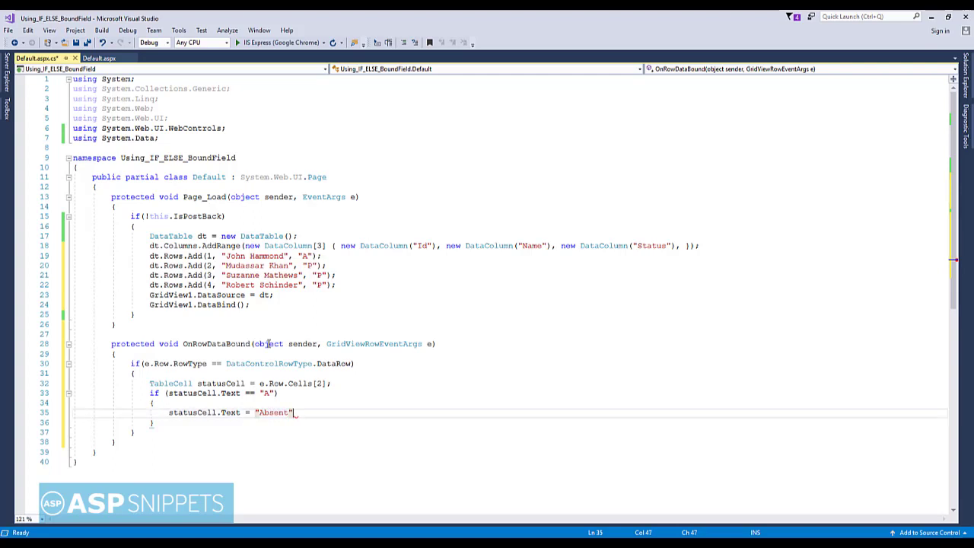
type(";")
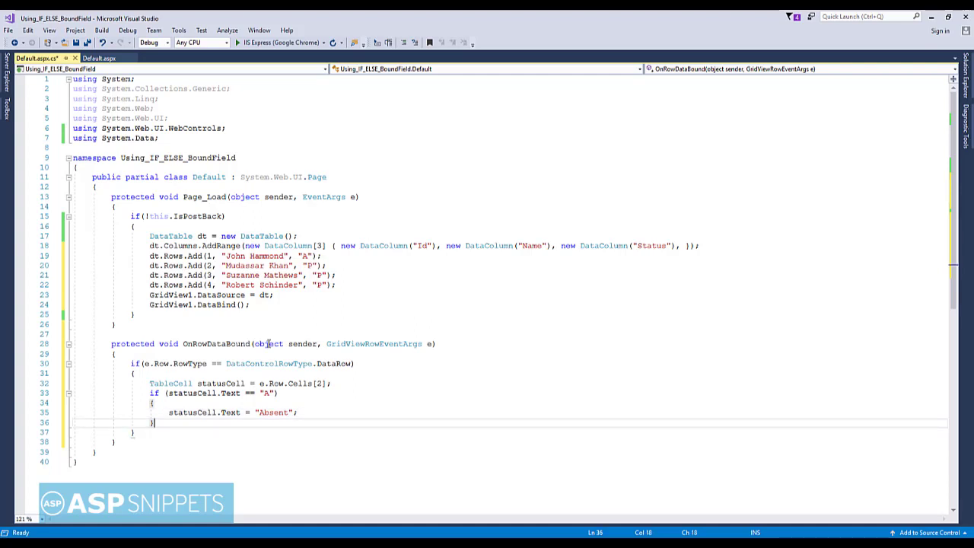
key("enter")
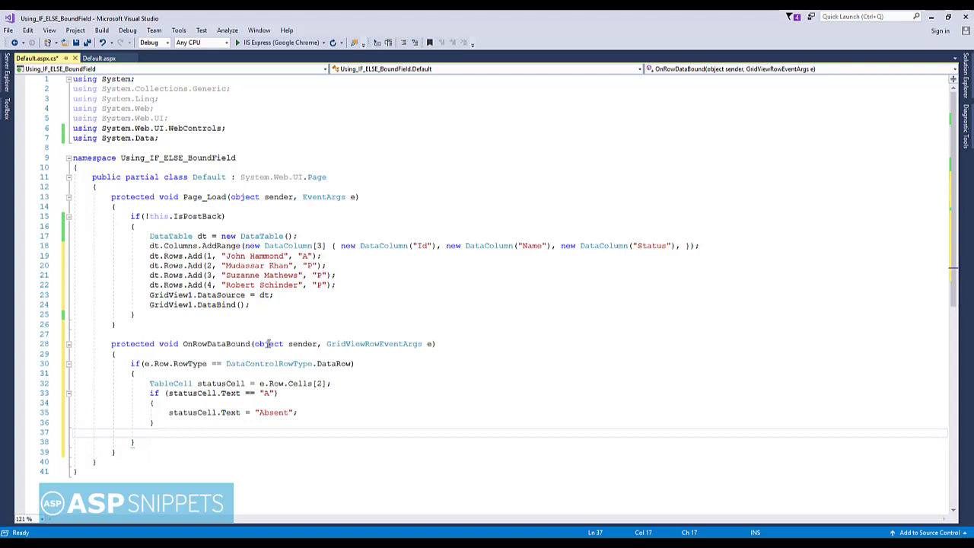
Step: Add if (statusCell.Text == "P") { statusCell.Text = "Present"; }
type("if")
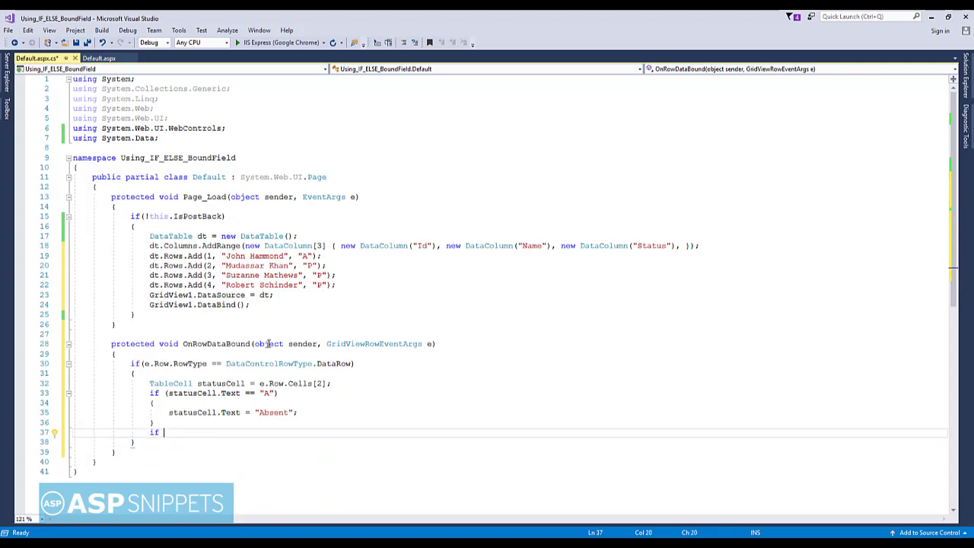
type("(statusCell")
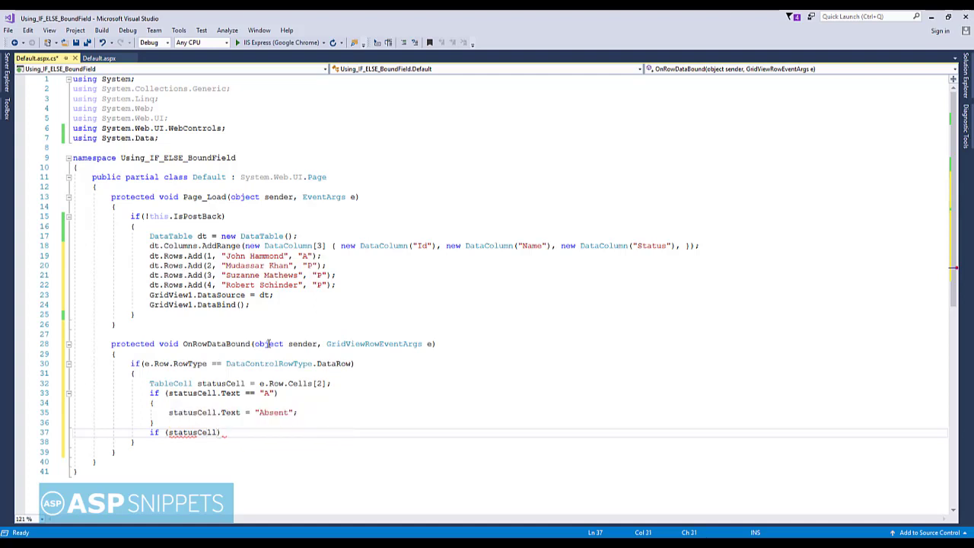
type(".Text == \"")
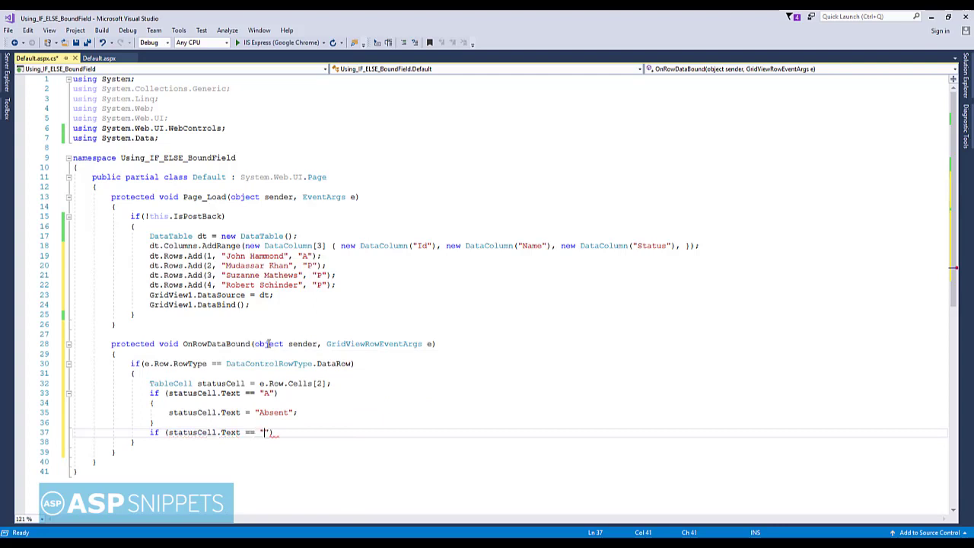
type("P")
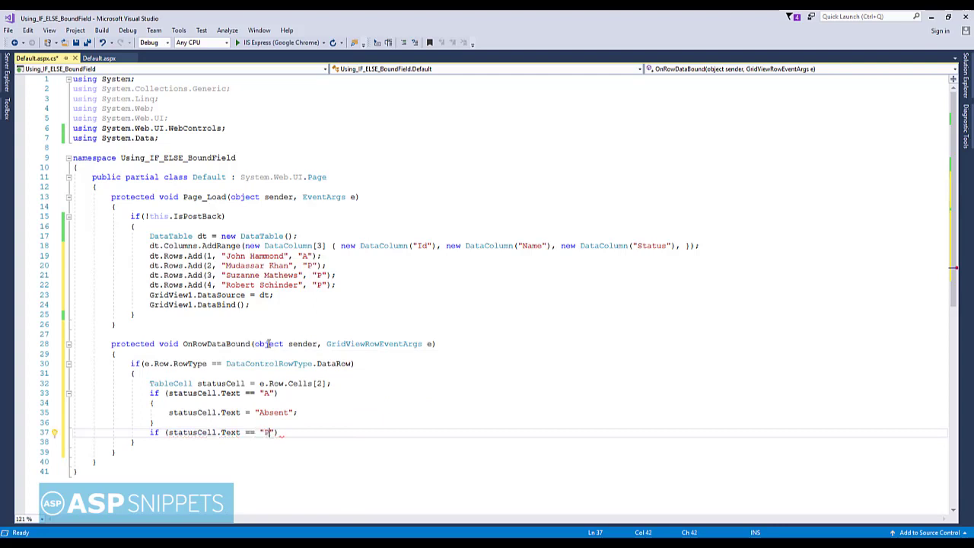
key("enter")
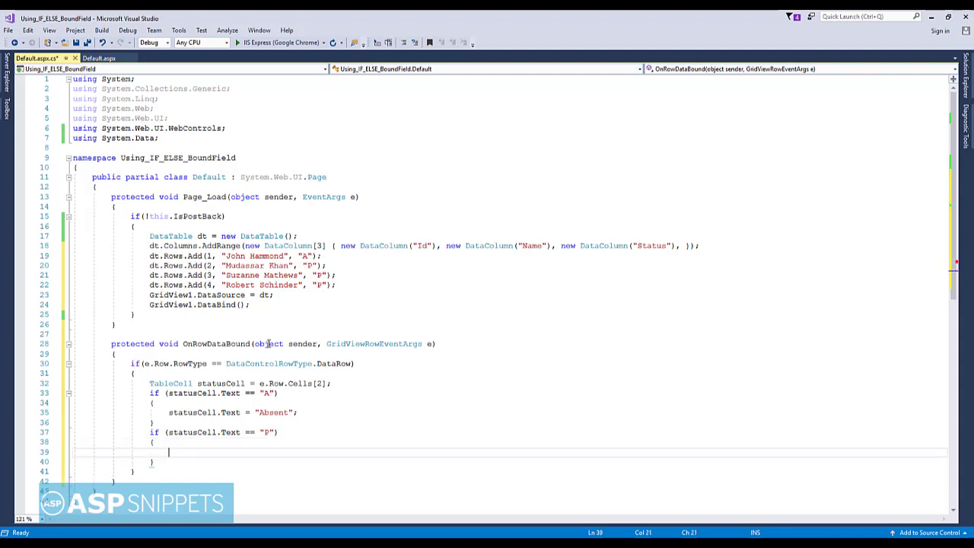
type("statusCell.Text =")
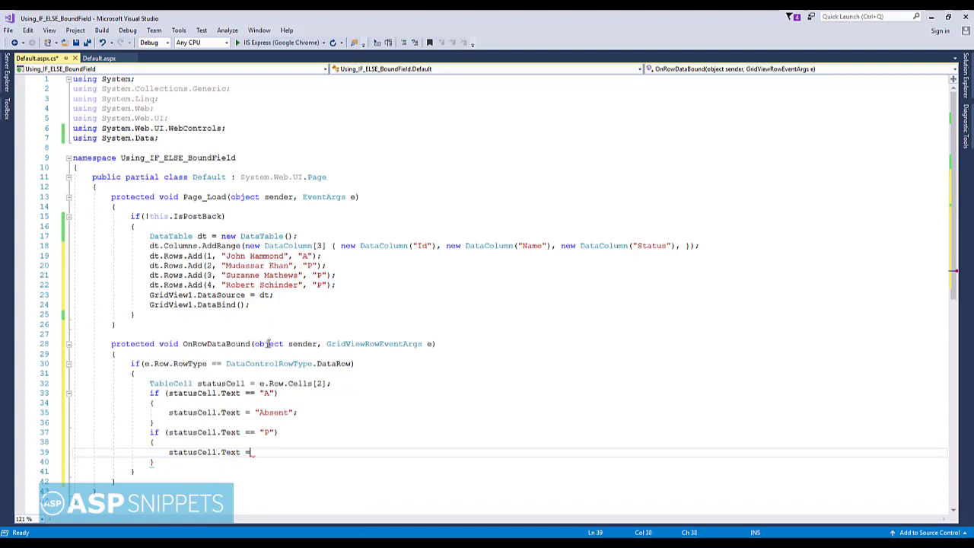
type("\"Pres\"")
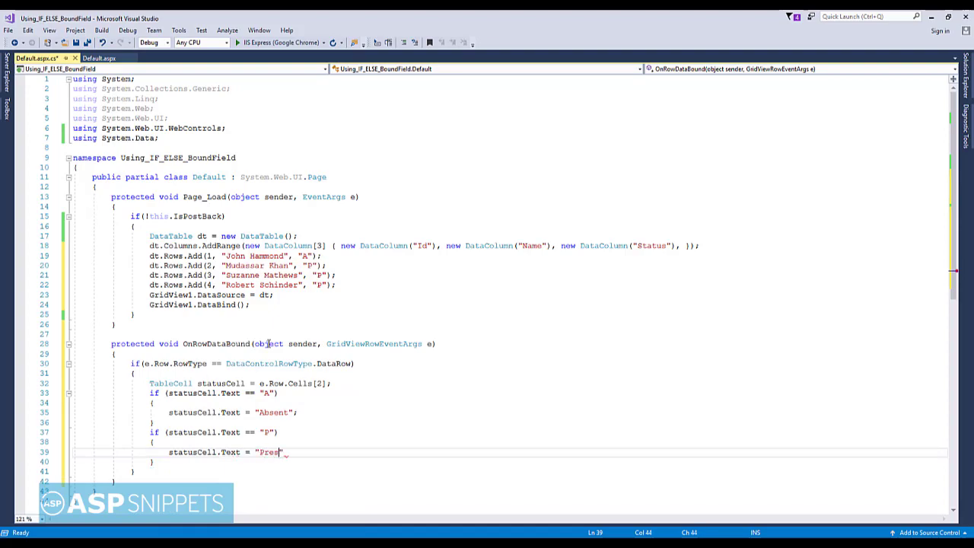
type("ent")
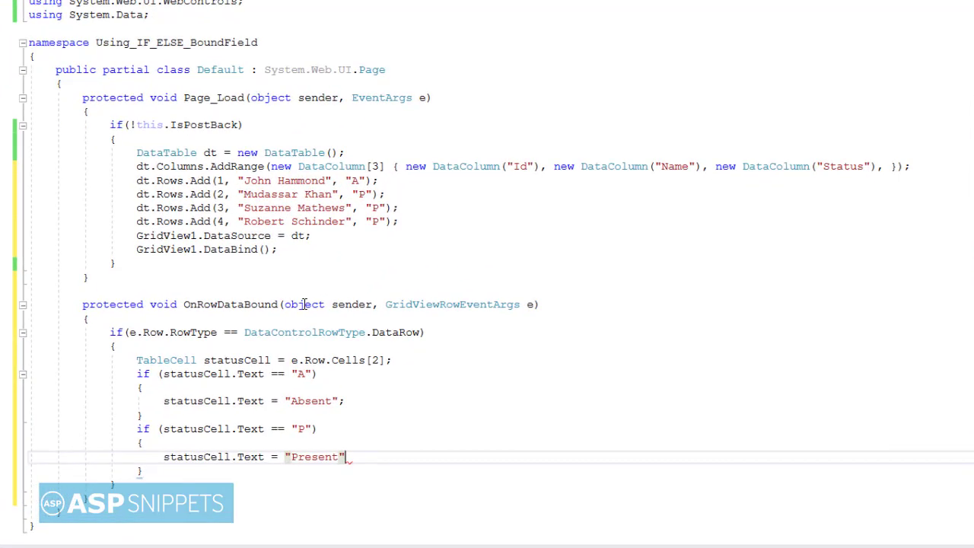